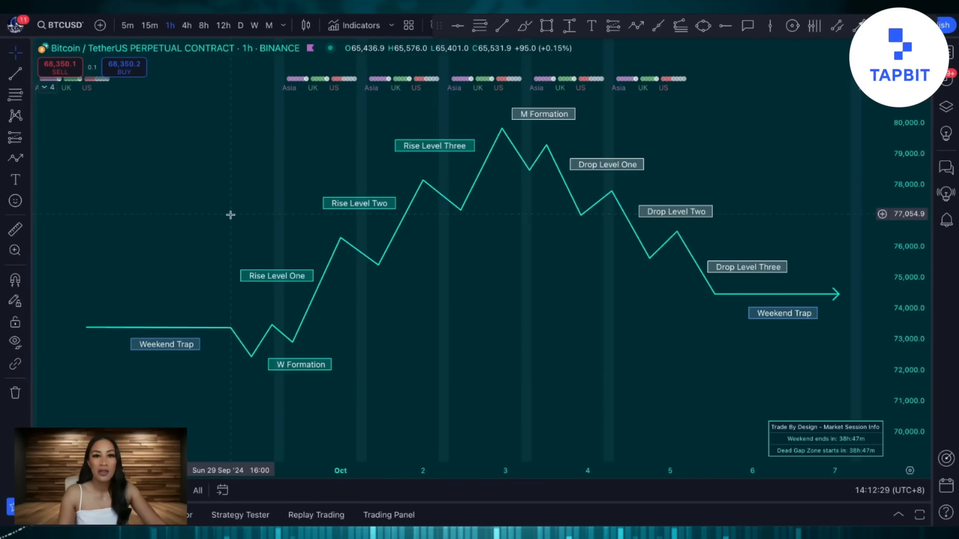
mouse_move(257, 184)
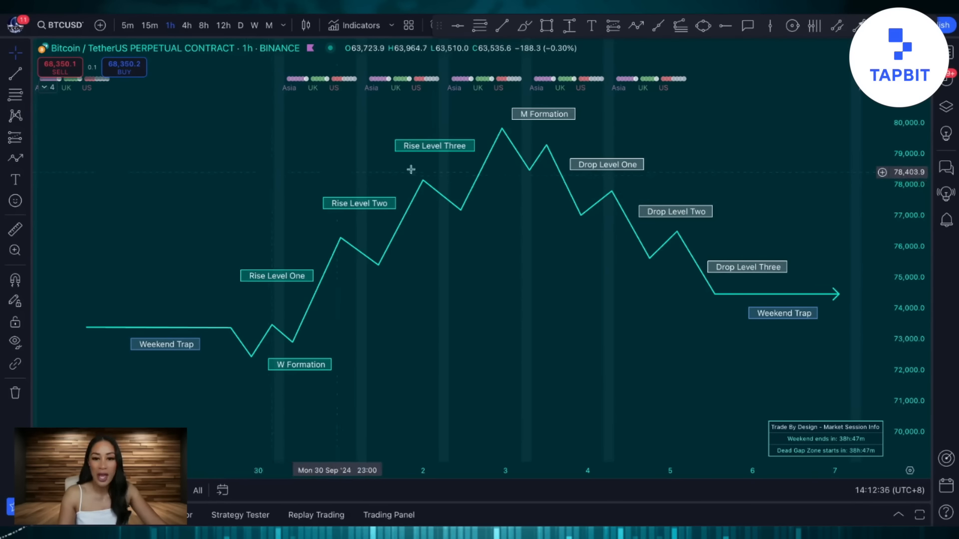
mouse_move(683, 86)
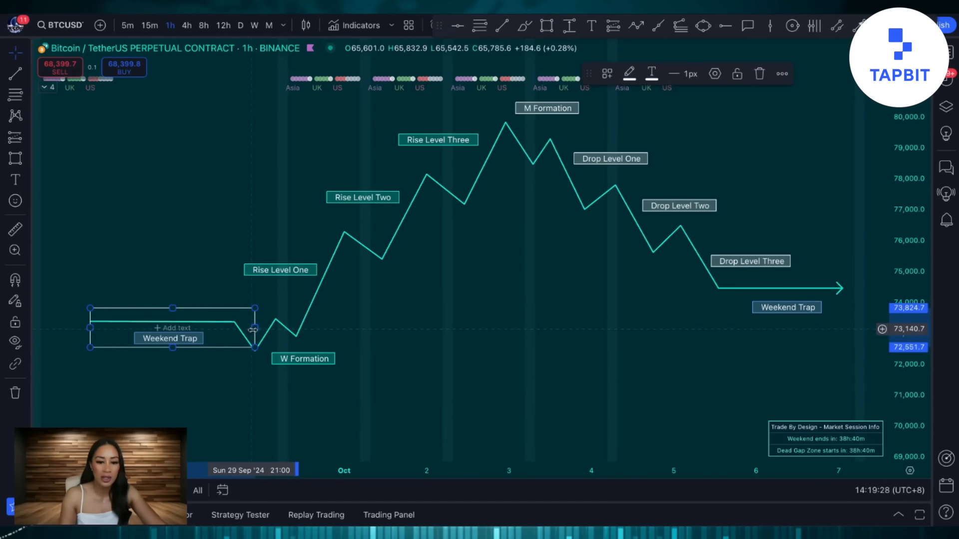
mouse_move(170, 268)
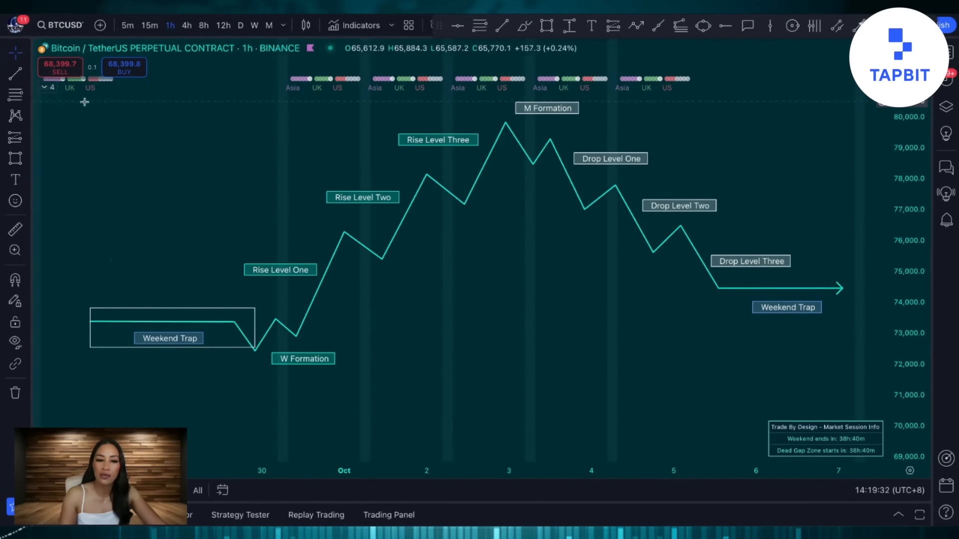
mouse_move(84, 348)
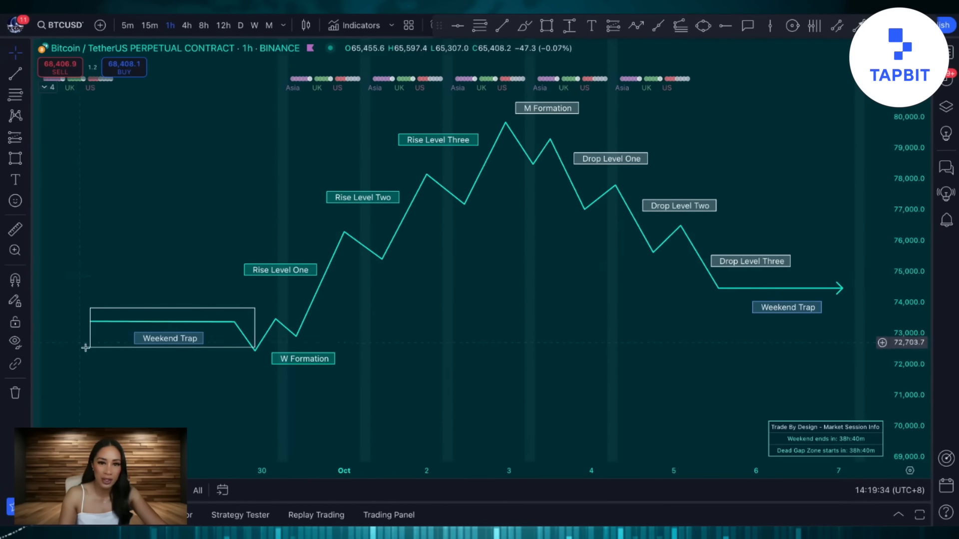
mouse_move(200, 327)
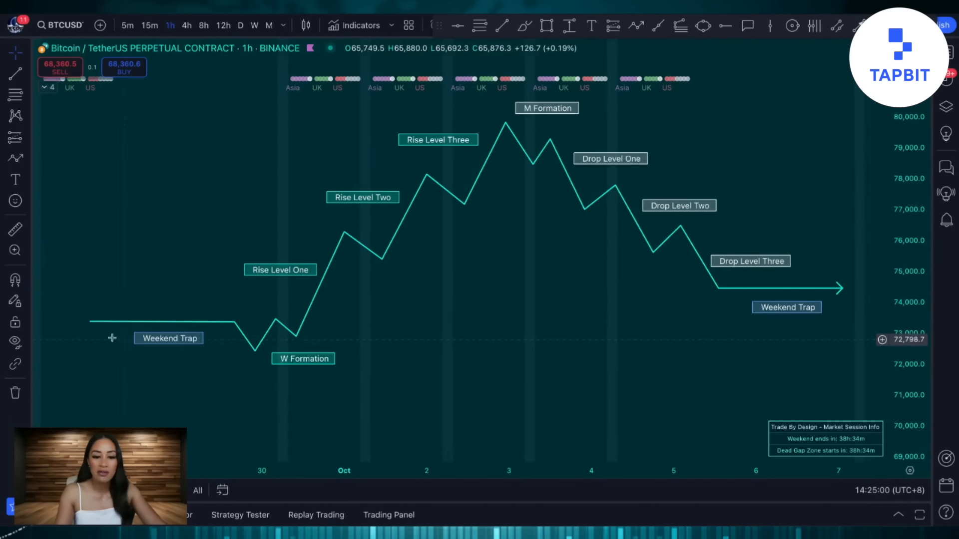
mouse_move(235, 337)
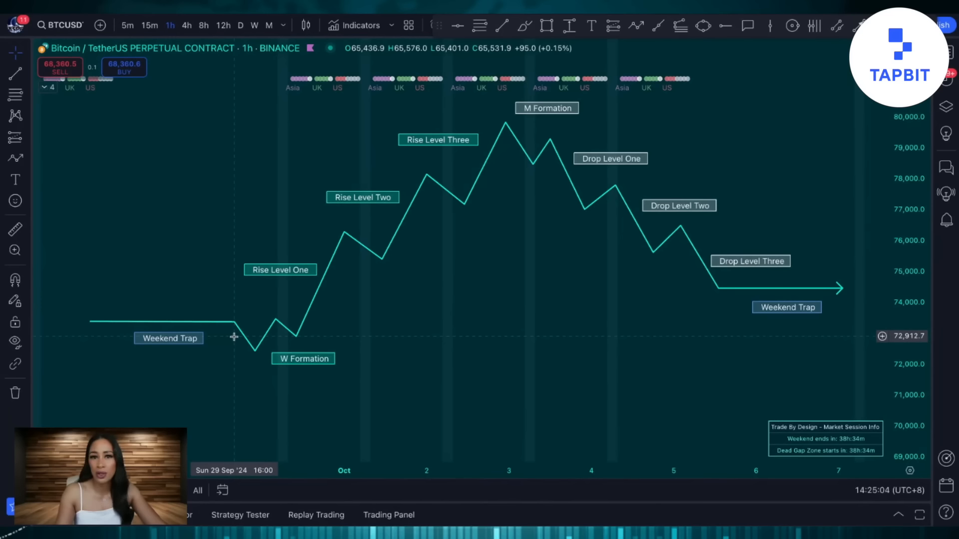
mouse_move(231, 333)
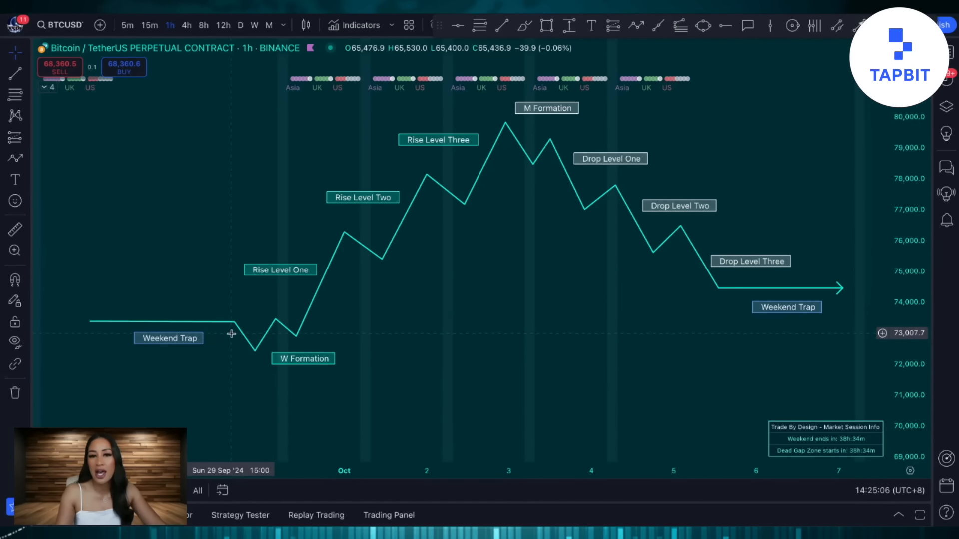
mouse_move(242, 364)
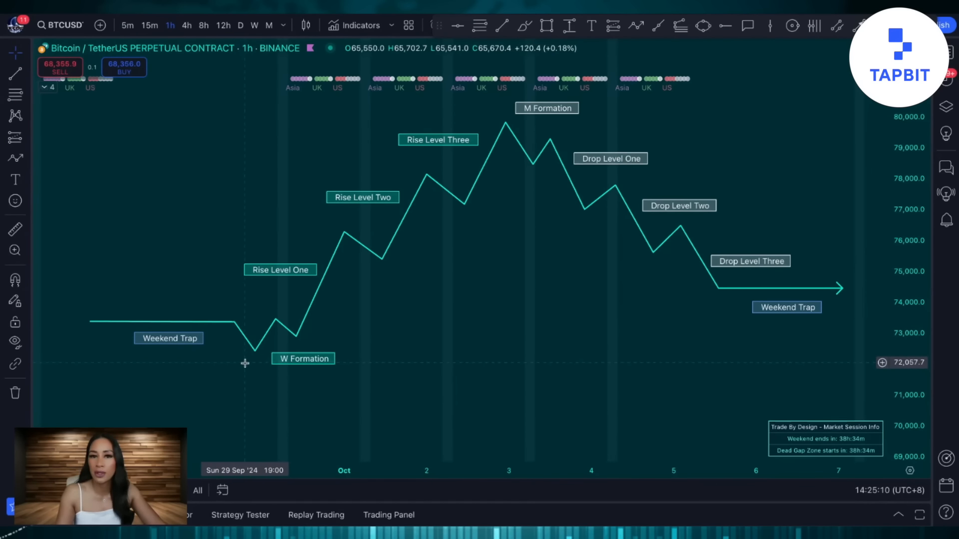
mouse_move(289, 346)
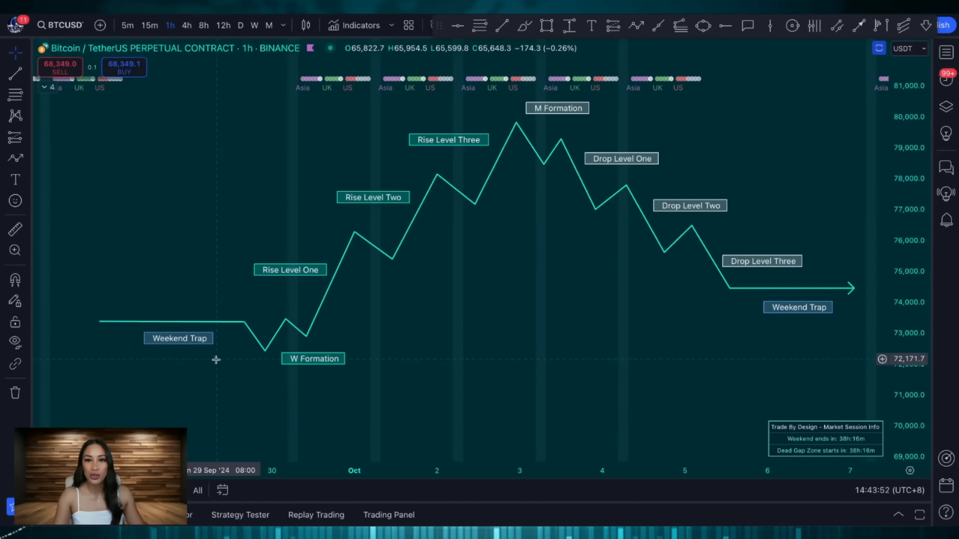
mouse_move(263, 369)
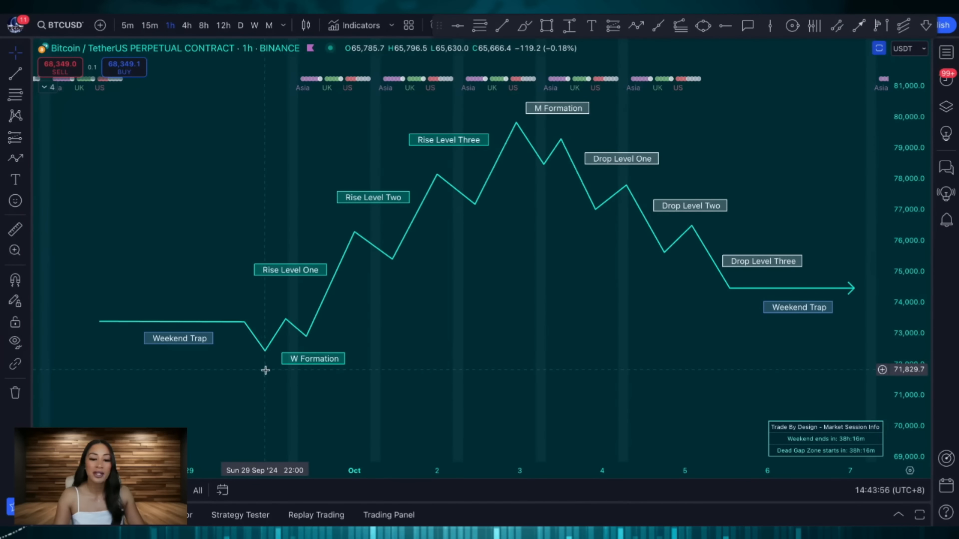
mouse_move(302, 348)
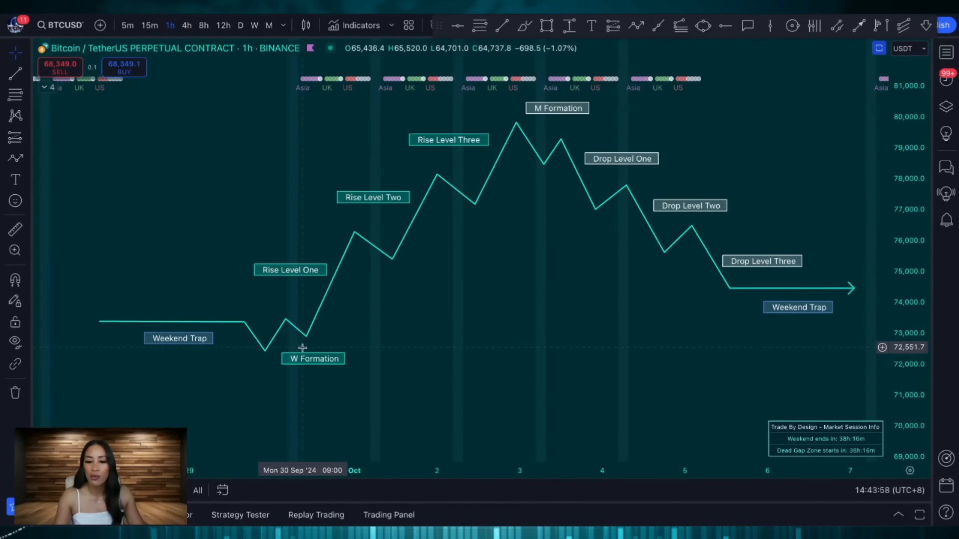
mouse_move(519, 151)
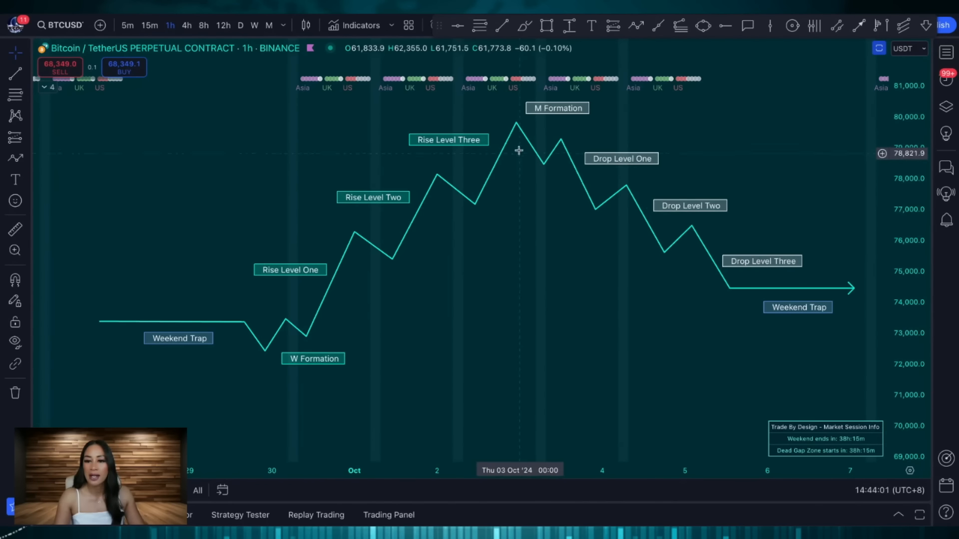
mouse_move(559, 171)
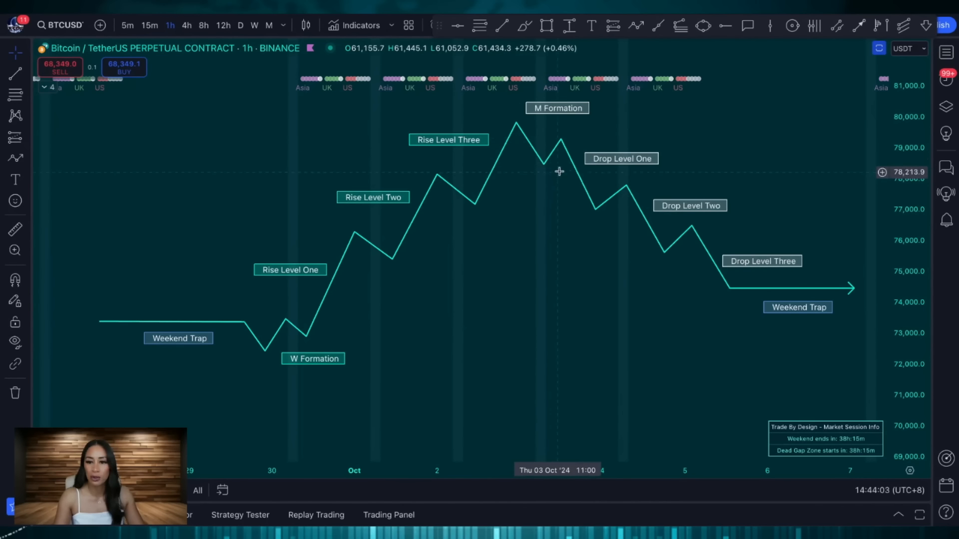
mouse_move(317, 340)
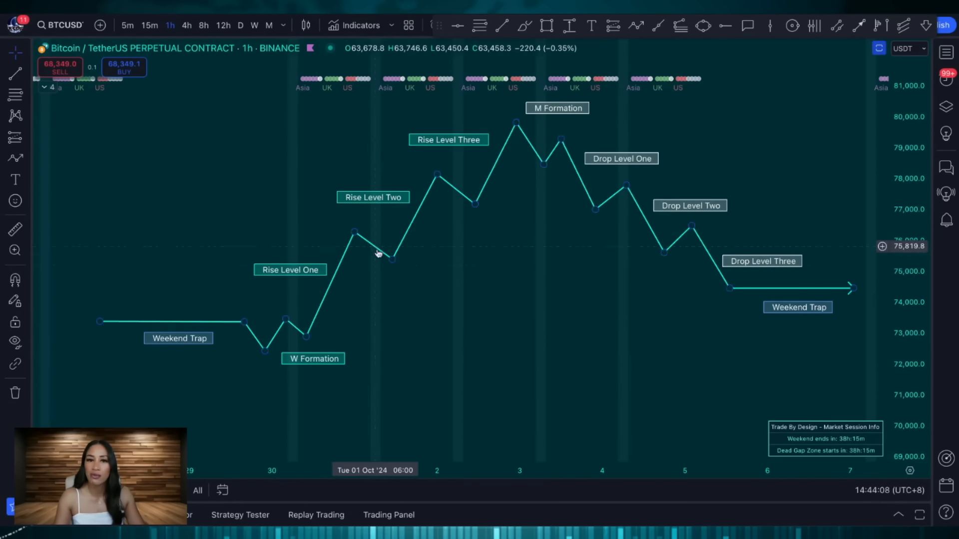
mouse_move(510, 172)
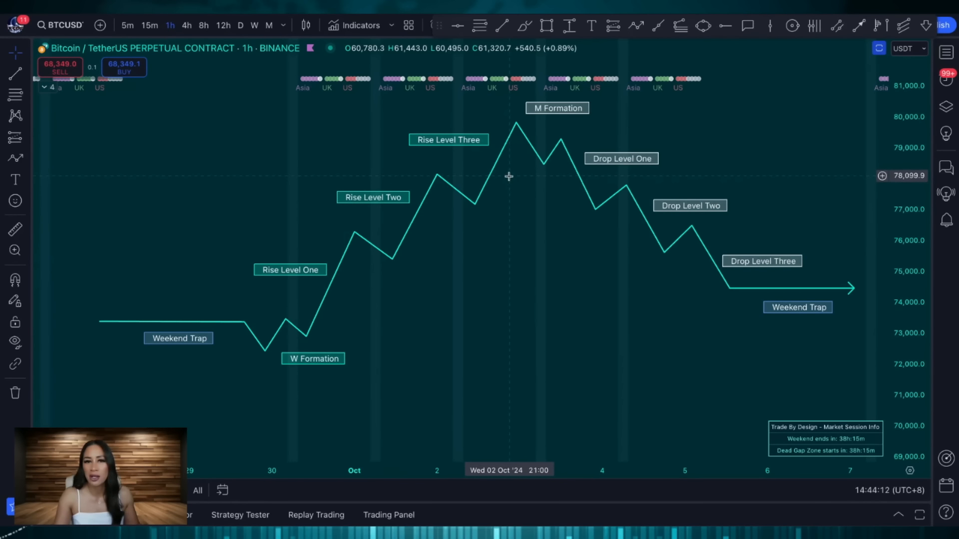
mouse_move(375, 350)
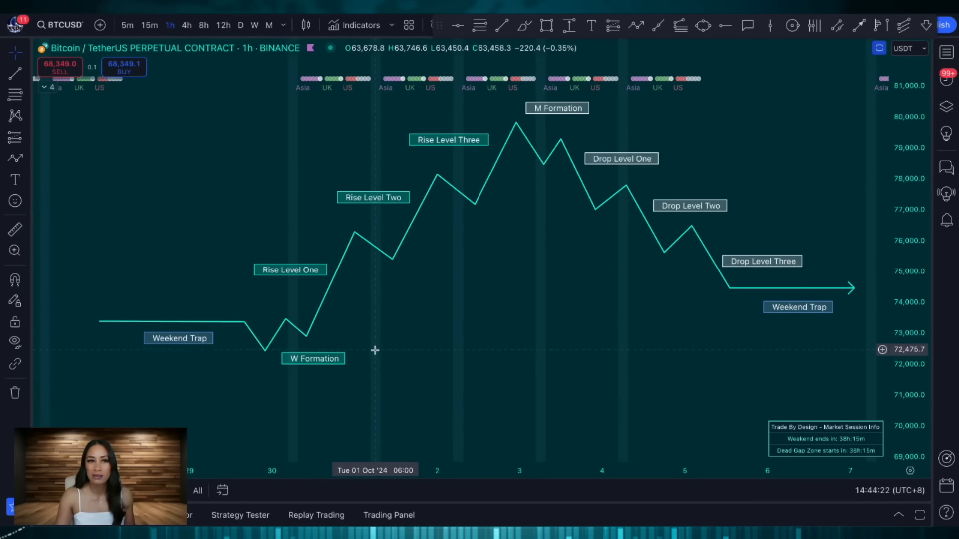
mouse_move(376, 314)
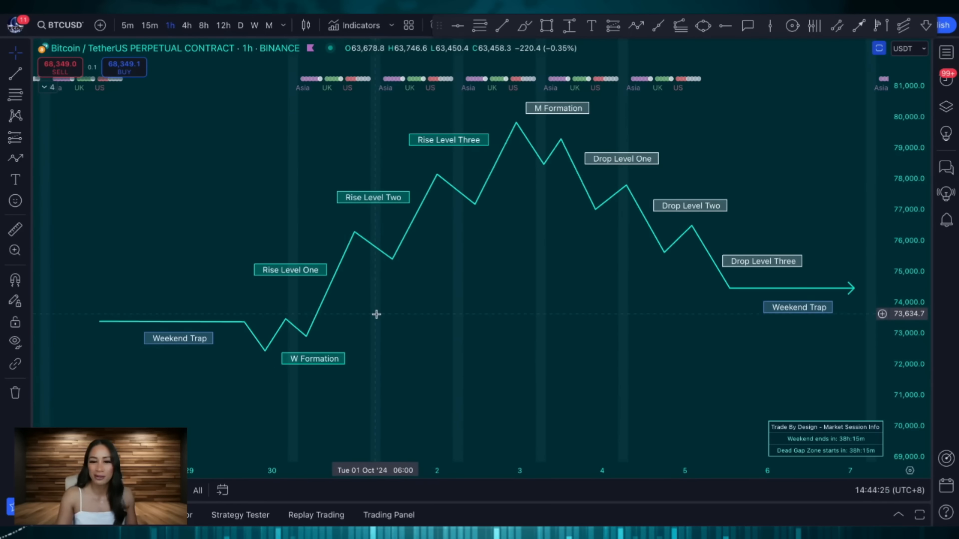
mouse_move(347, 328)
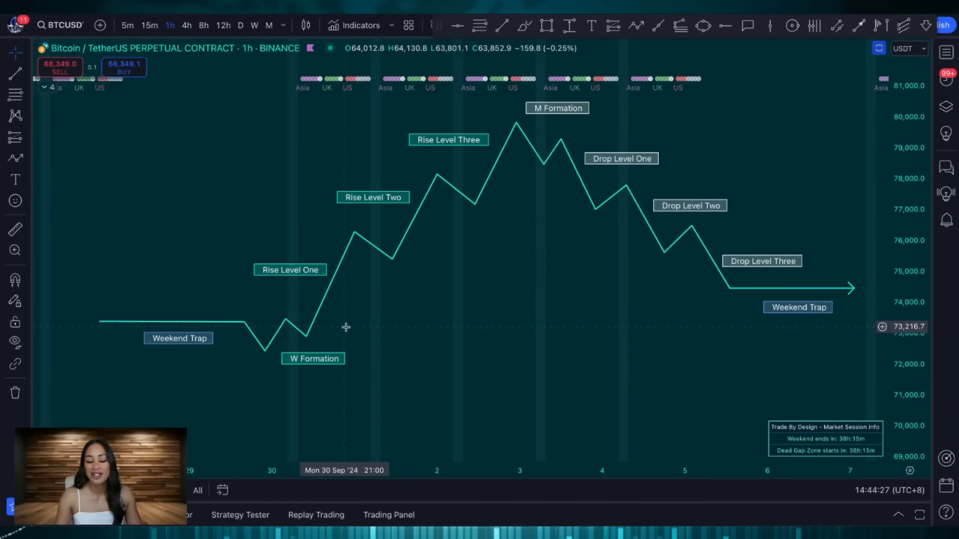
mouse_move(450, 217)
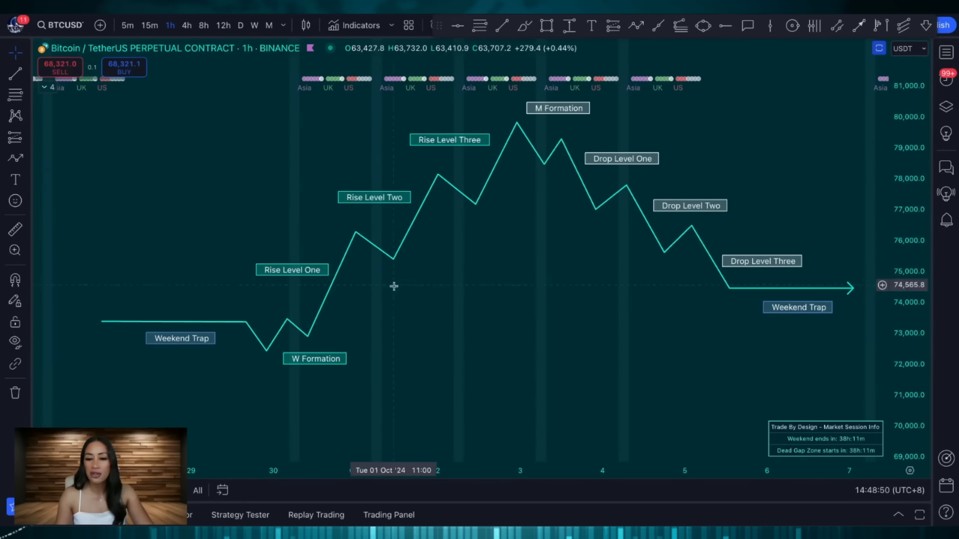
mouse_move(516, 170)
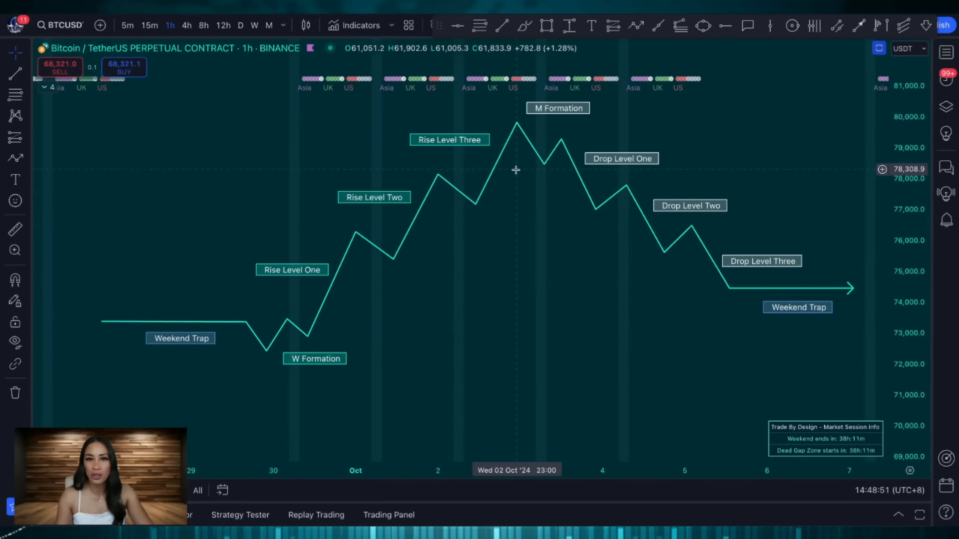
mouse_move(366, 286)
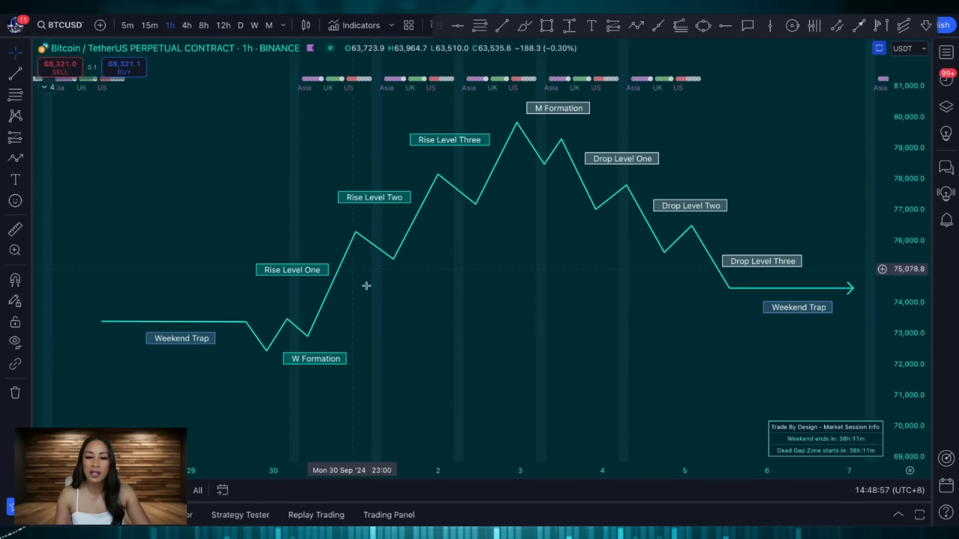
mouse_move(521, 176)
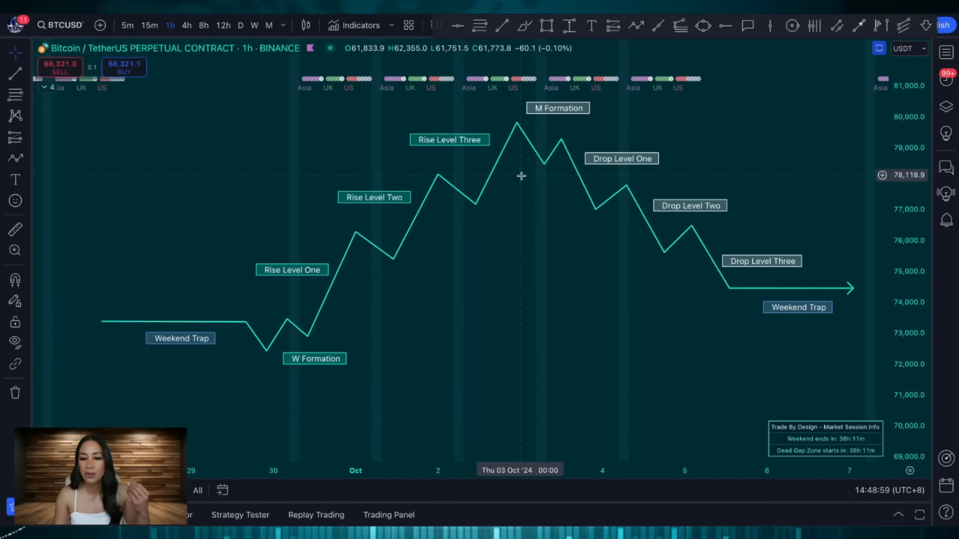
mouse_move(445, 252)
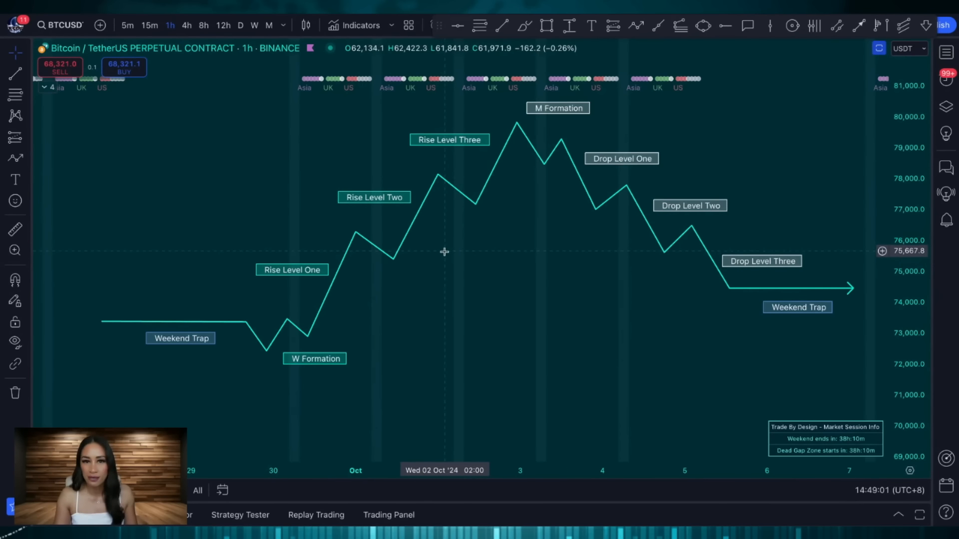
mouse_move(347, 267)
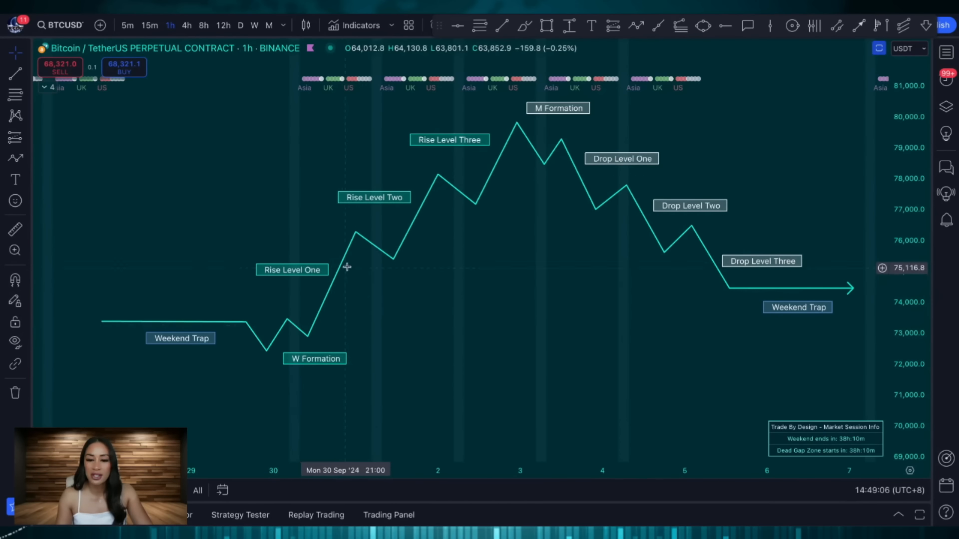
mouse_move(458, 197)
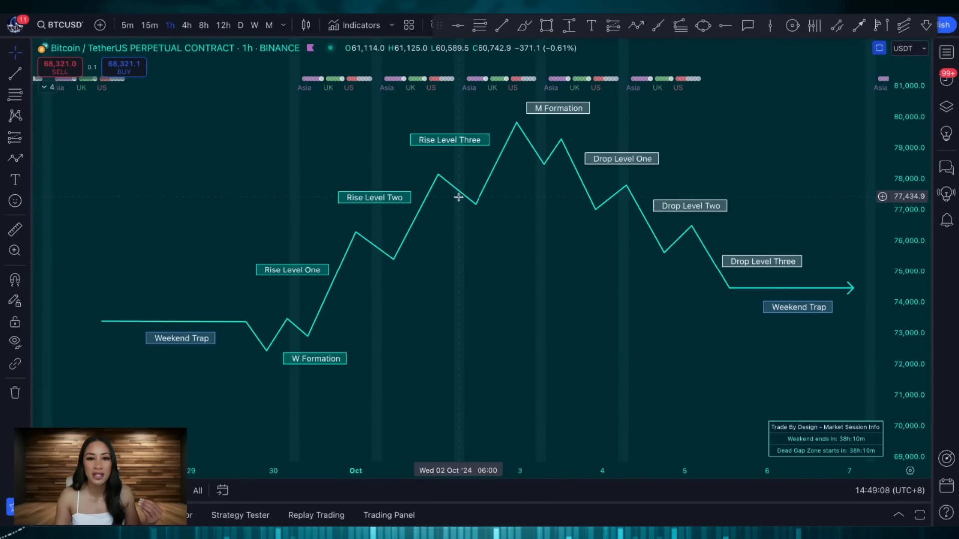
mouse_move(557, 193)
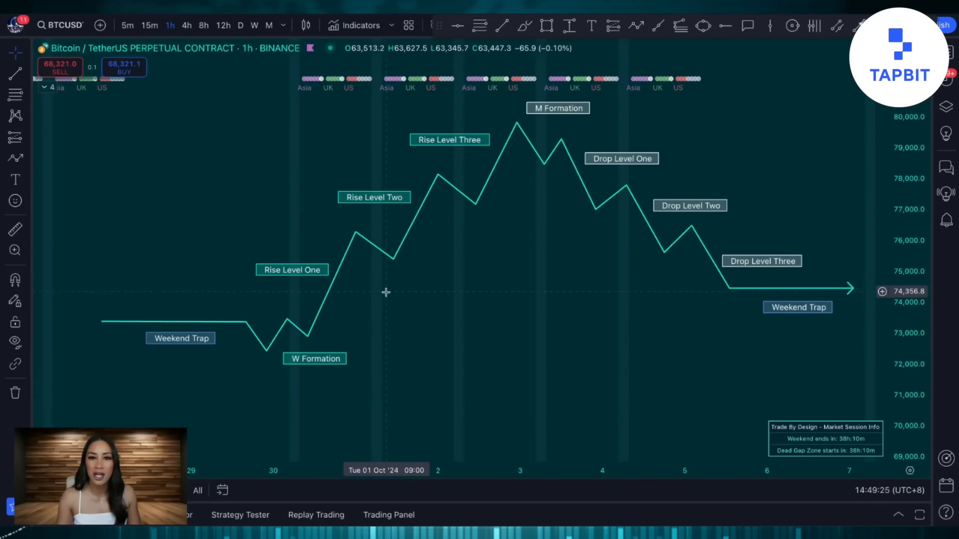
mouse_move(377, 325)
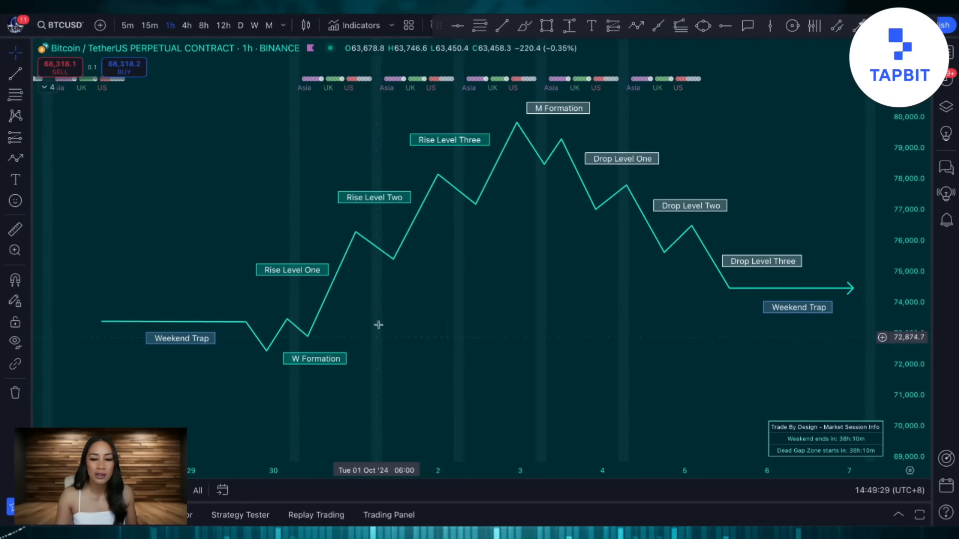
mouse_move(440, 273)
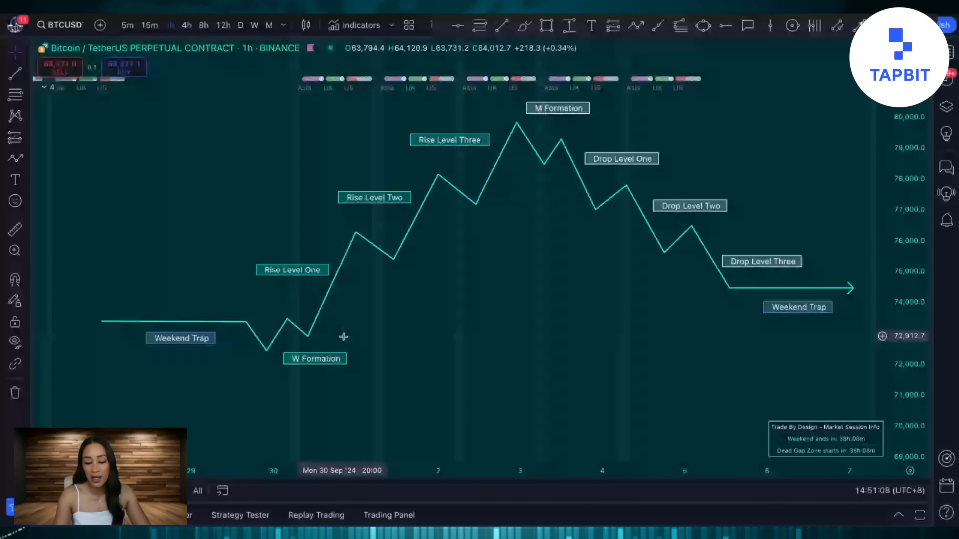
mouse_move(357, 249)
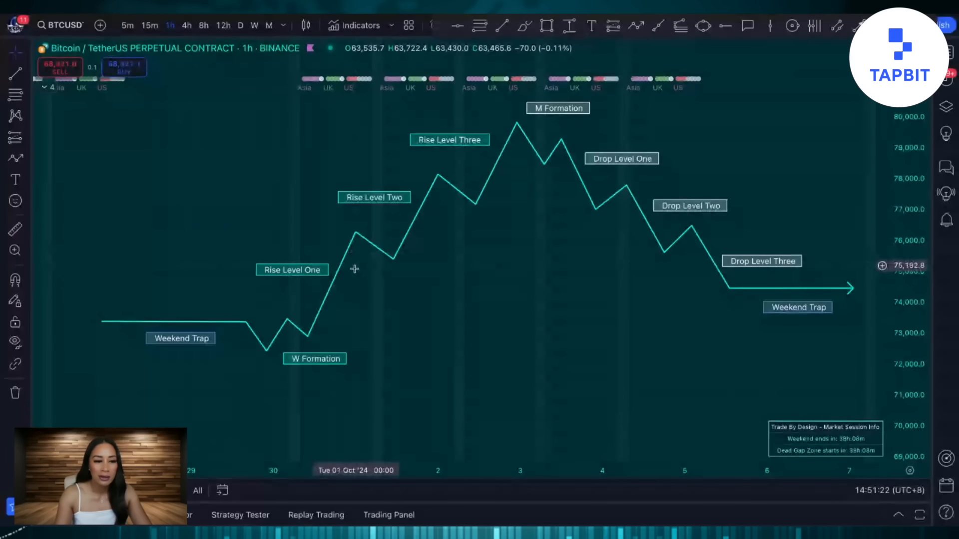
mouse_move(400, 260)
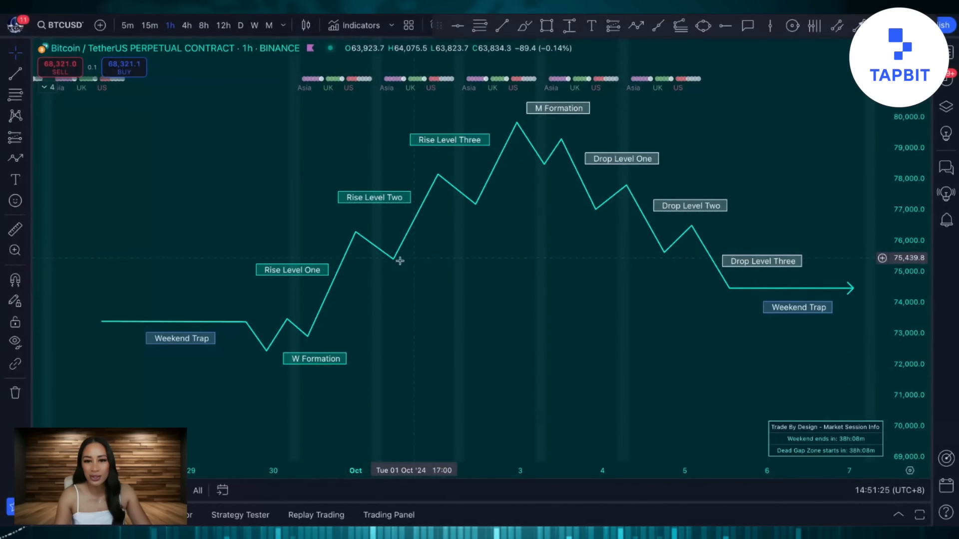
mouse_move(497, 152)
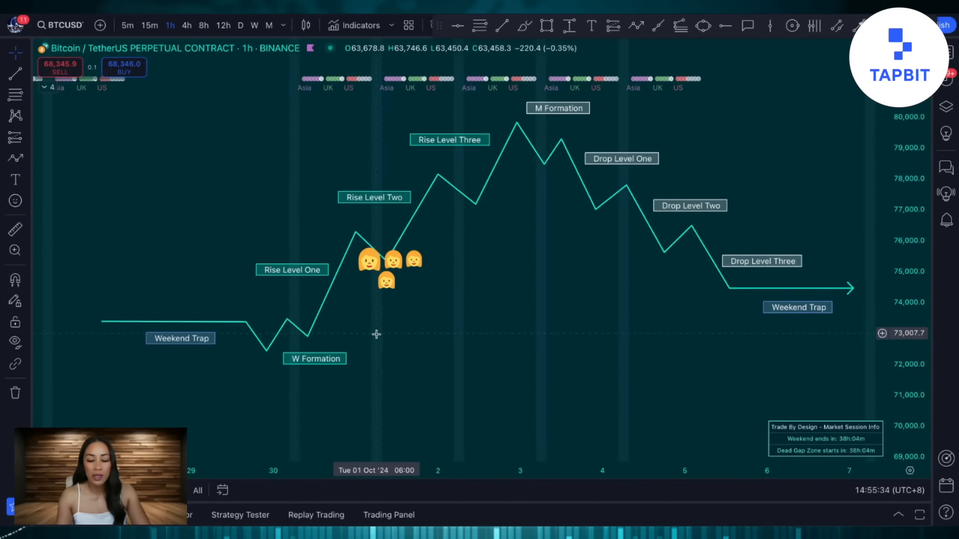
mouse_move(421, 307)
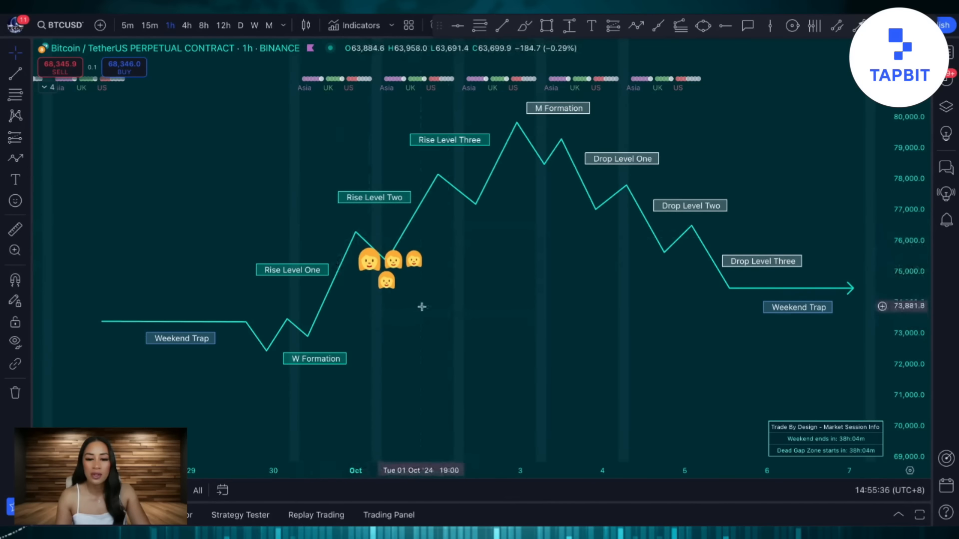
mouse_move(436, 289)
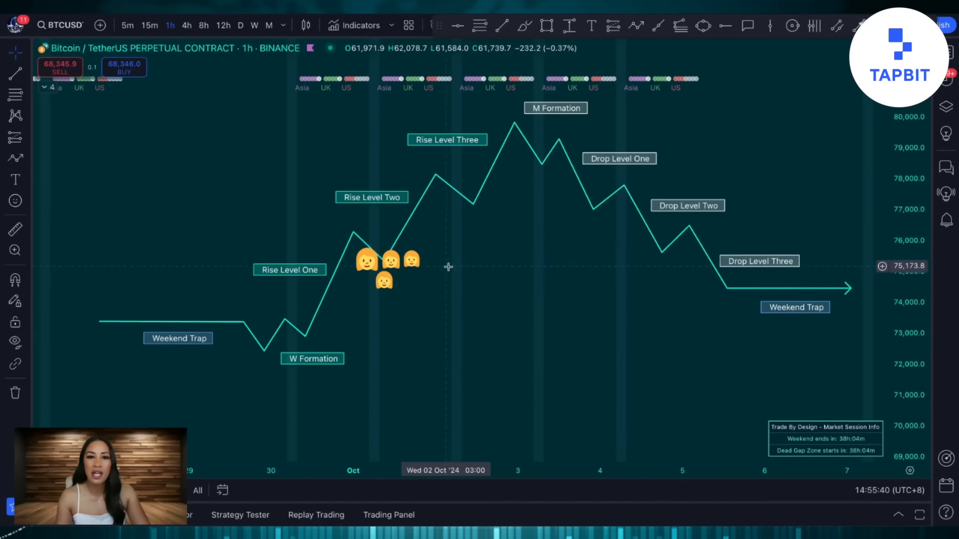
mouse_move(419, 283)
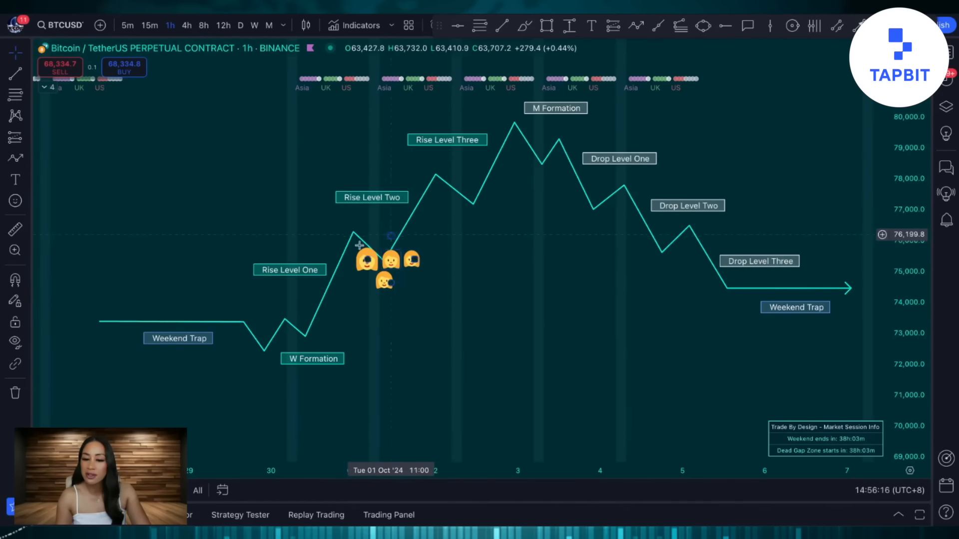
mouse_move(434, 313)
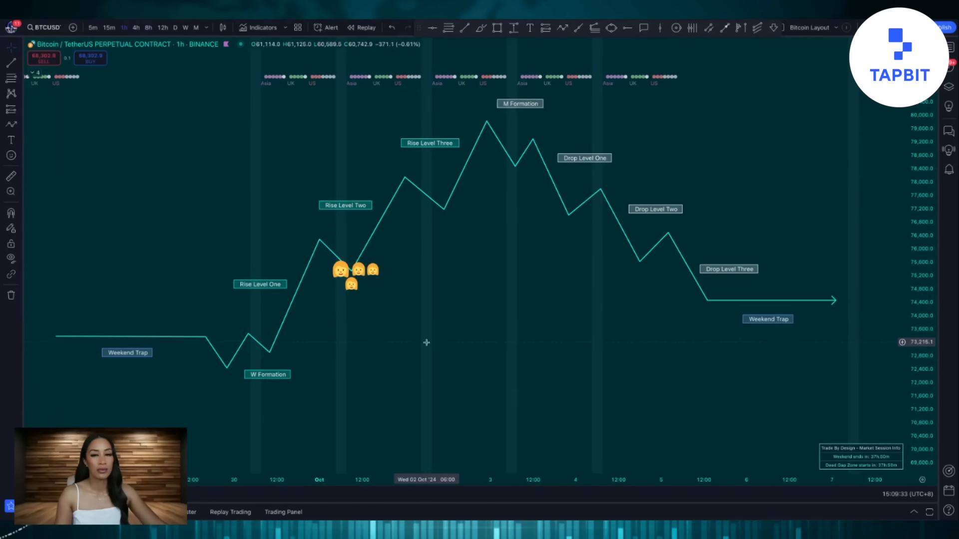
mouse_move(443, 247)
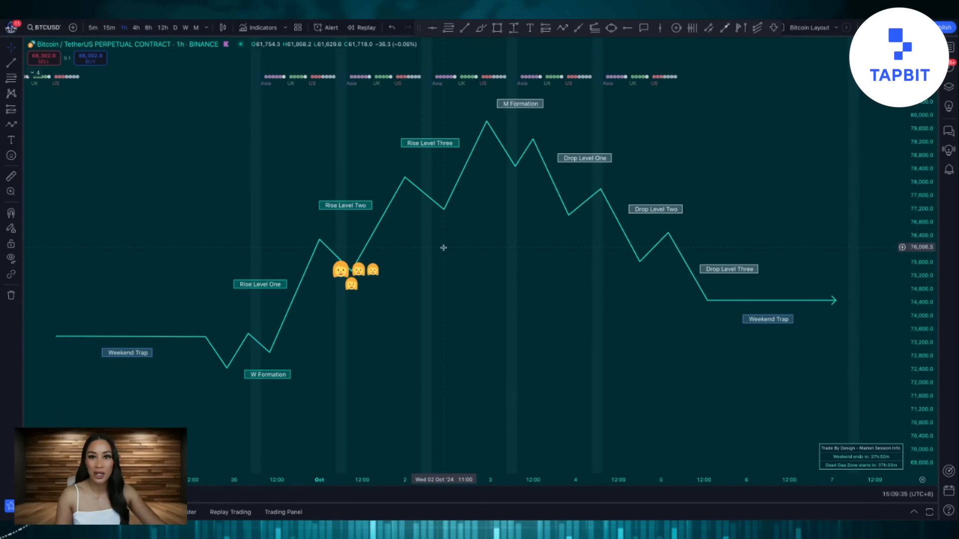
mouse_move(492, 151)
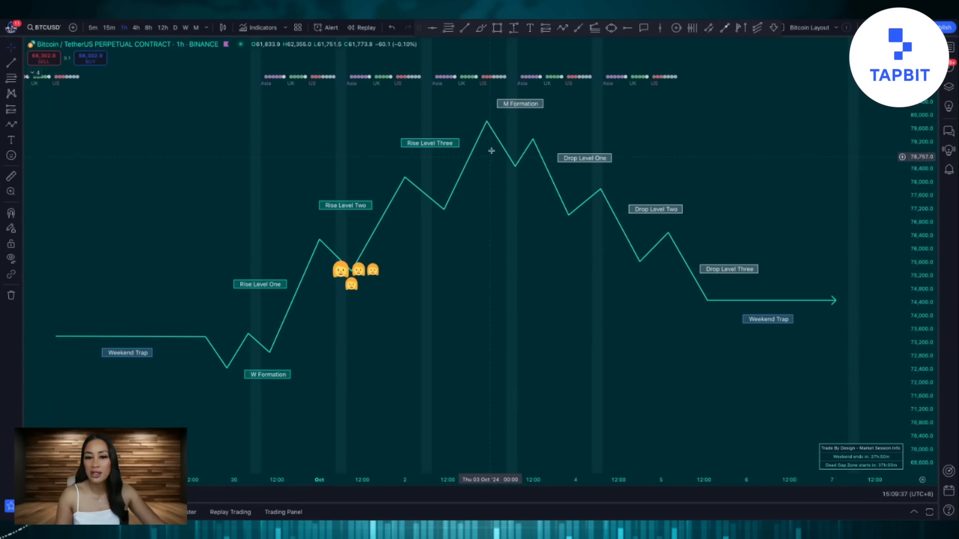
mouse_move(486, 126)
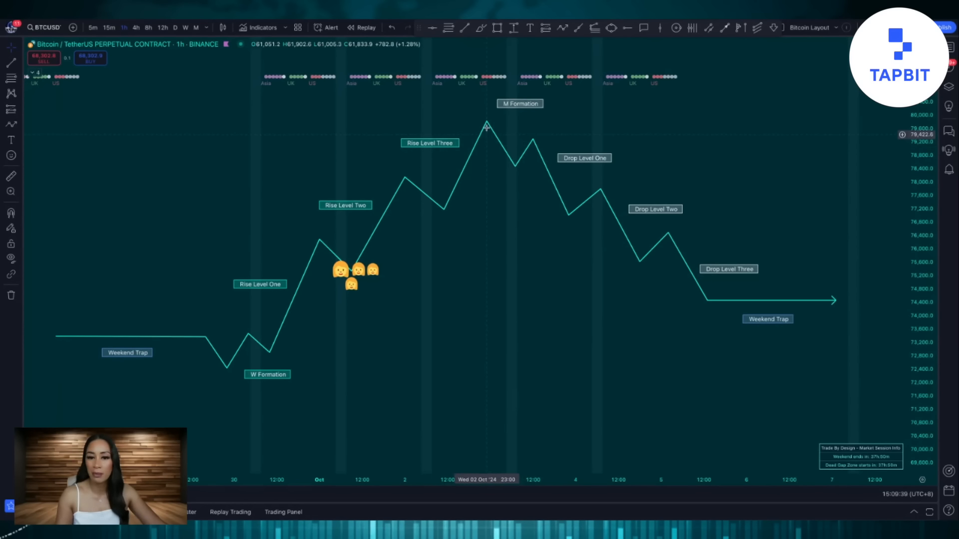
mouse_move(522, 176)
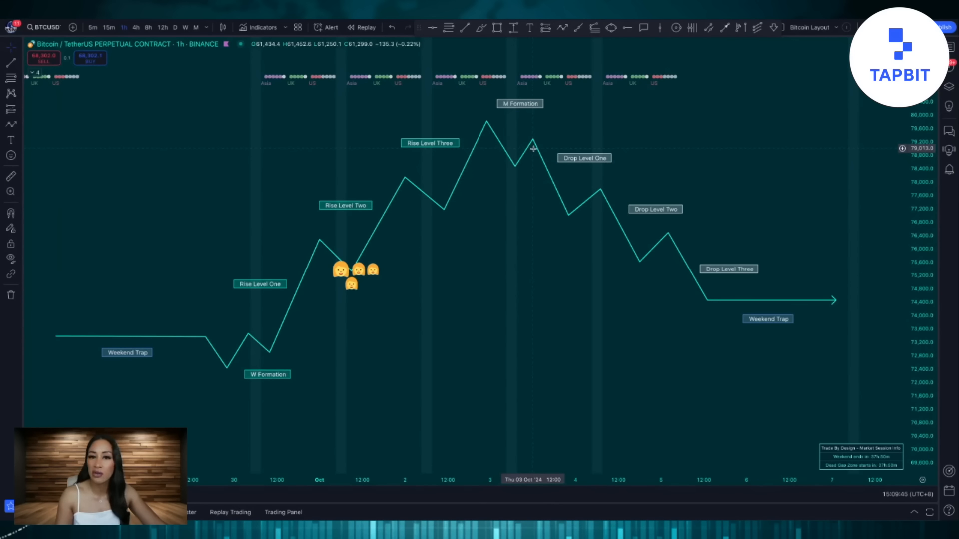
mouse_move(533, 156)
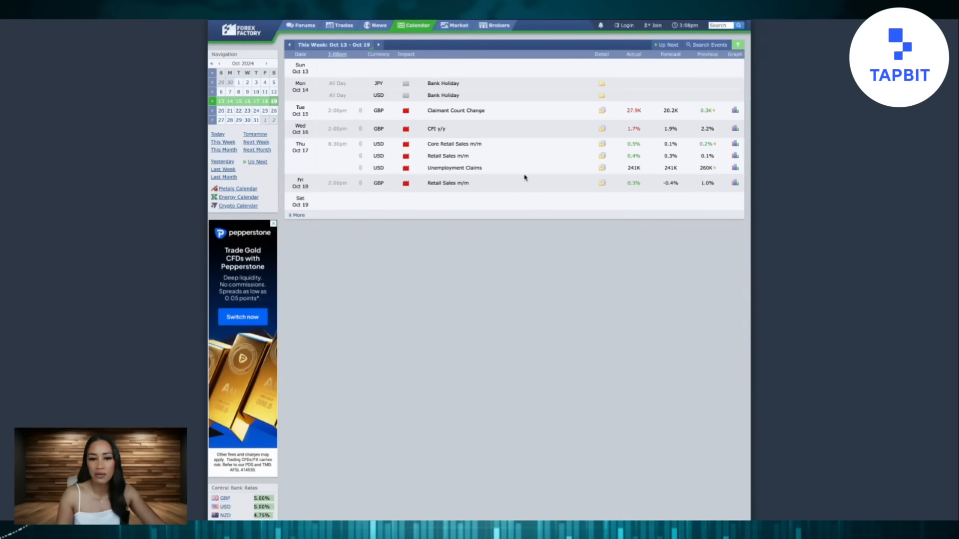
mouse_move(418, 178)
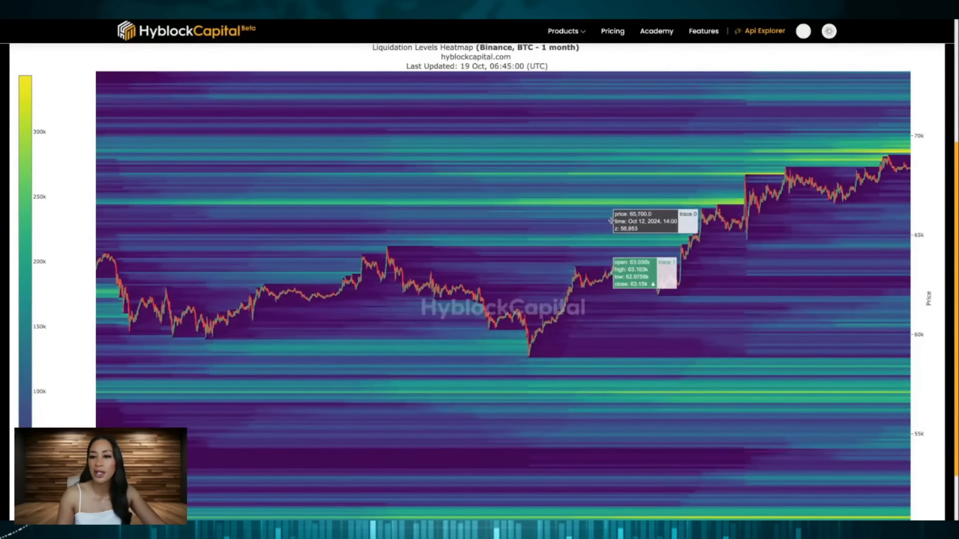
mouse_move(780, 241)
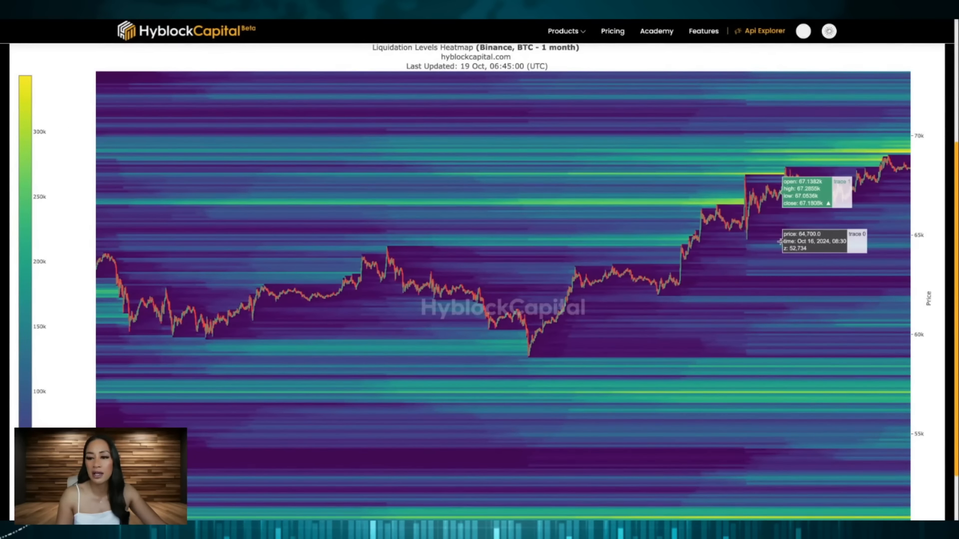
mouse_move(597, 208)
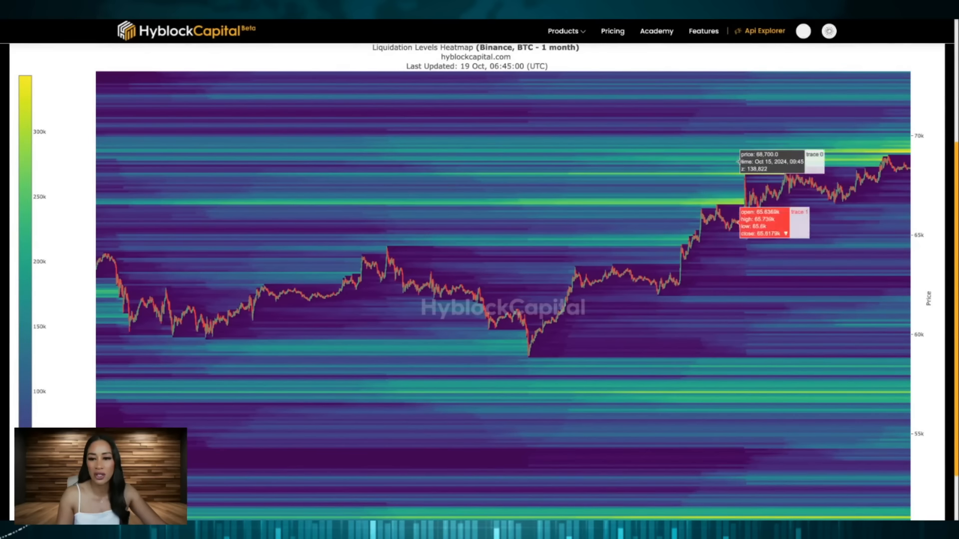
mouse_move(409, 268)
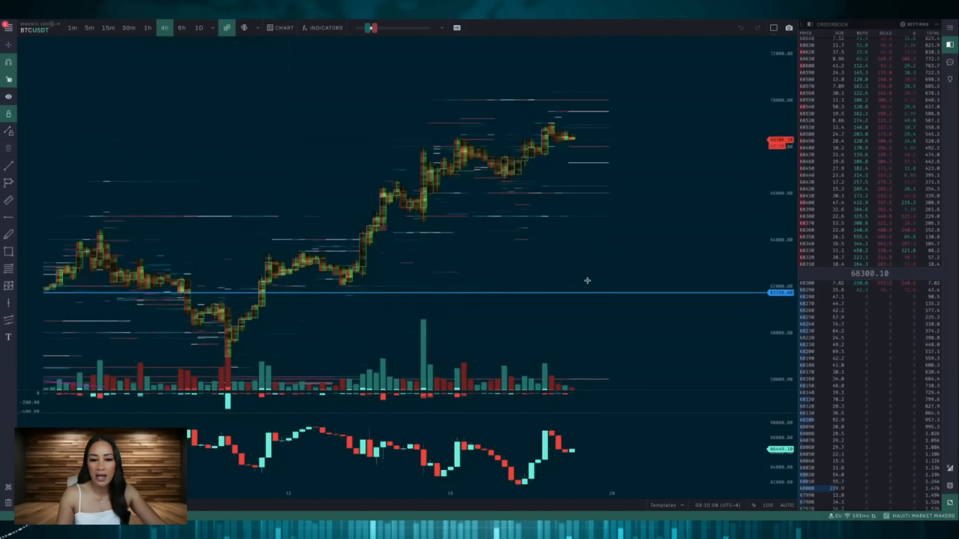
mouse_move(606, 215)
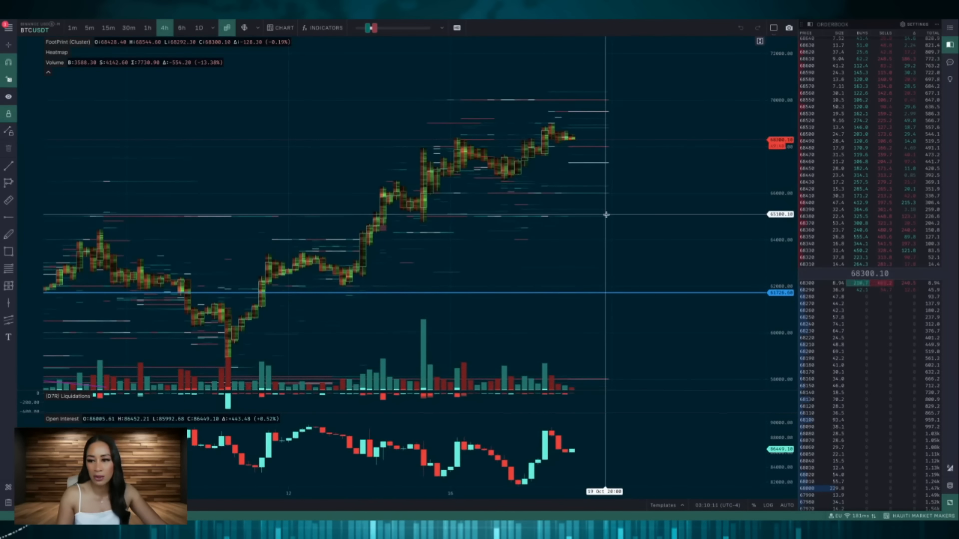
mouse_move(588, 147)
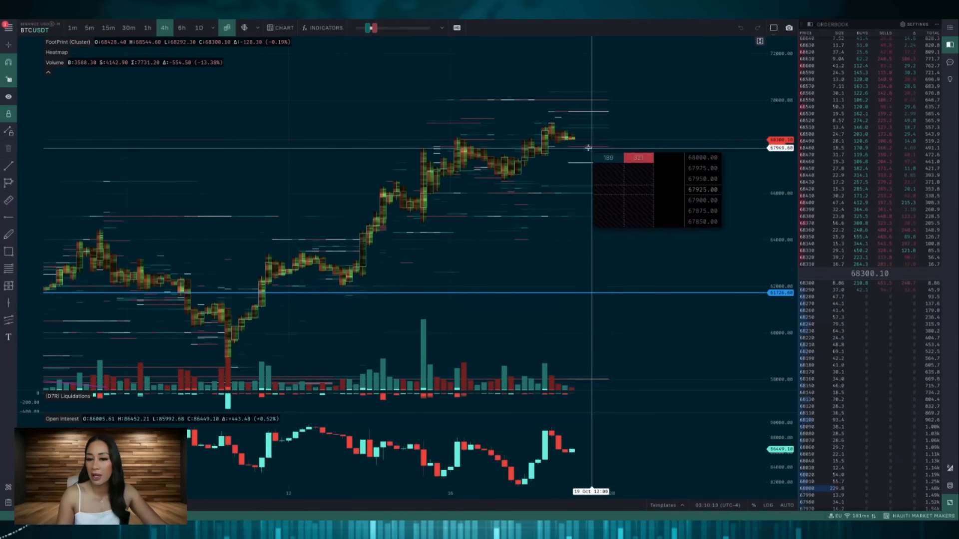
scroll("down", 3)
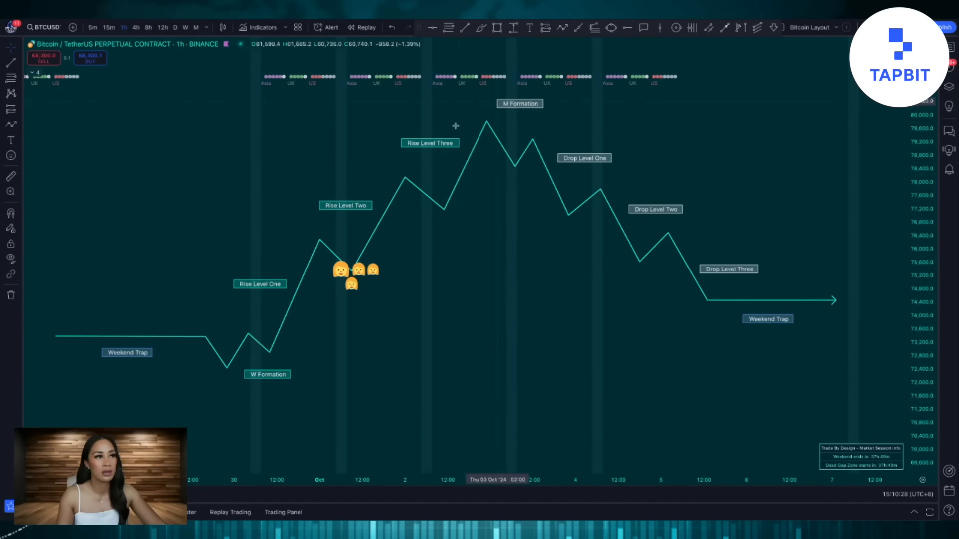
mouse_move(571, 206)
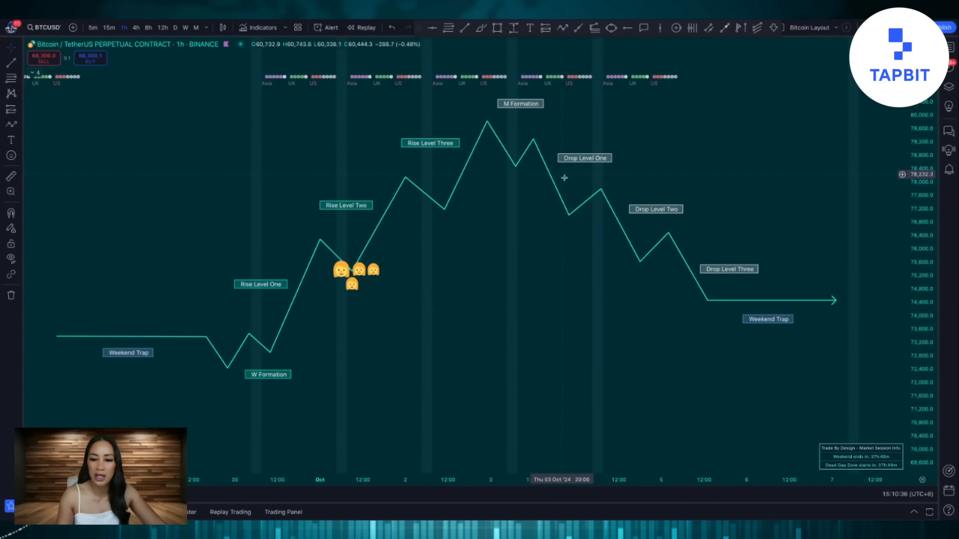
mouse_move(576, 205)
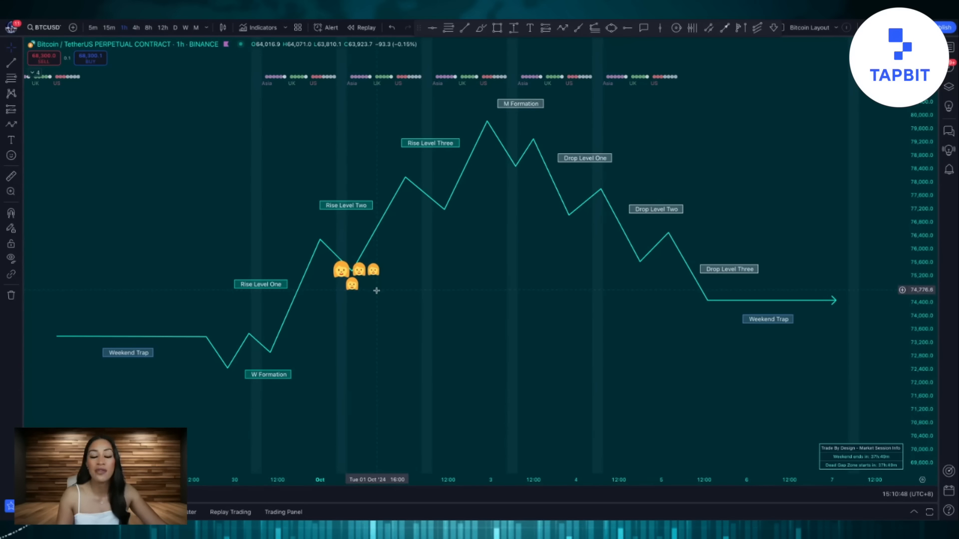
mouse_move(591, 208)
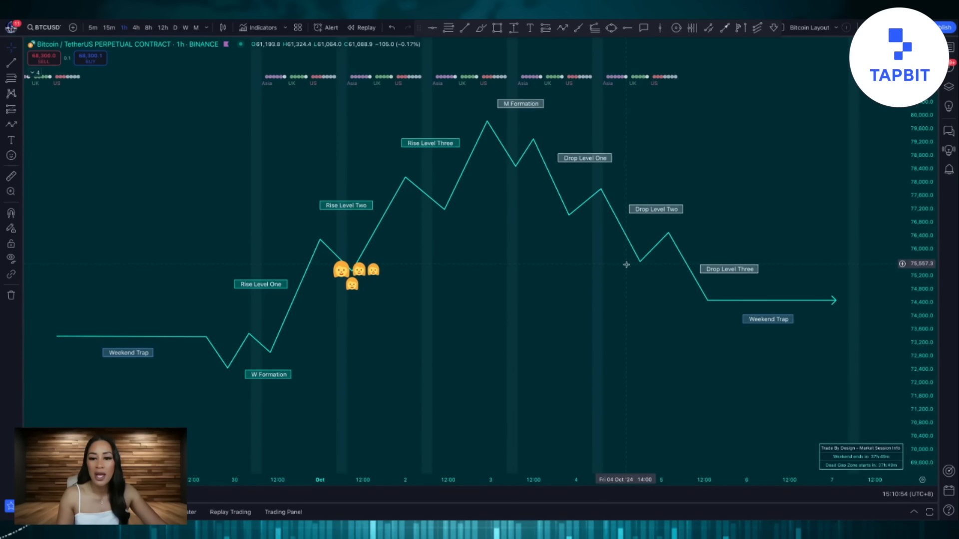
mouse_move(614, 247)
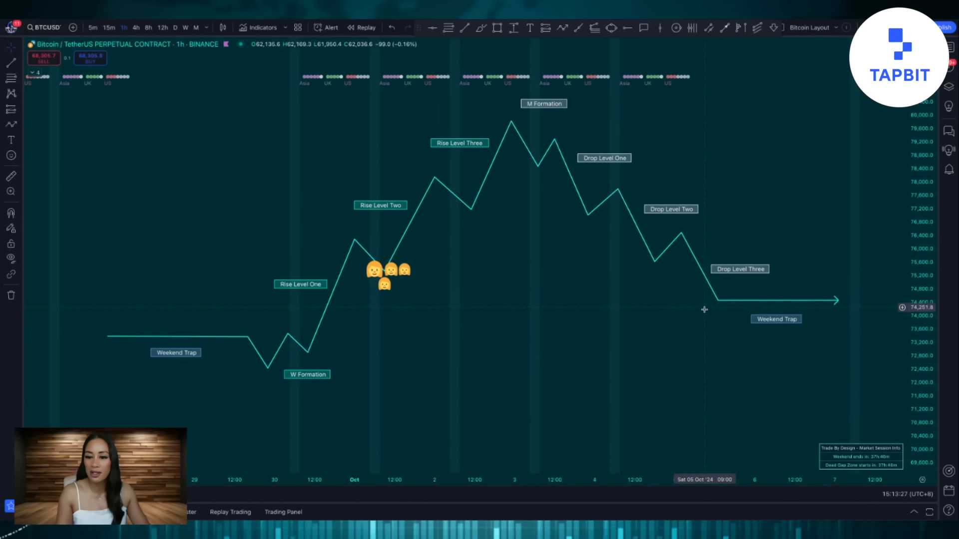
mouse_move(827, 306)
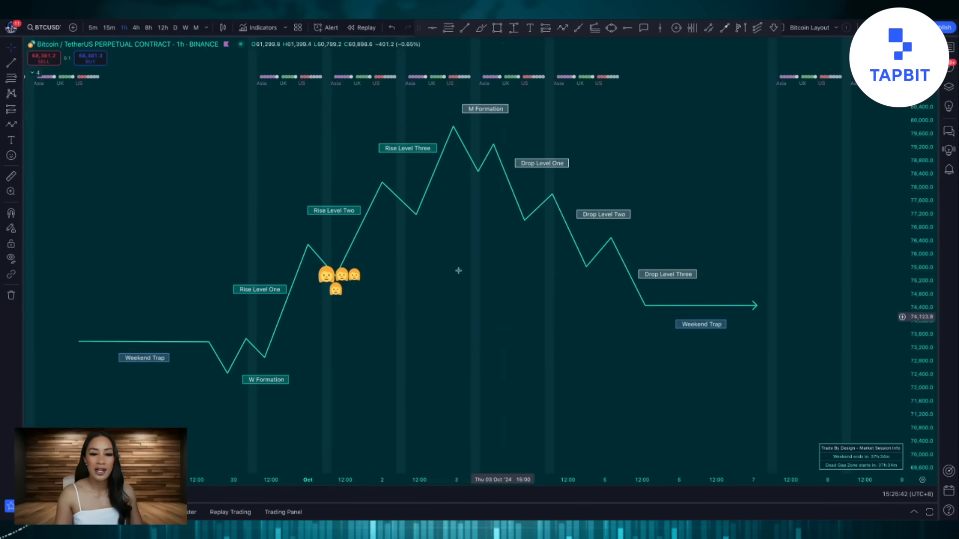
mouse_move(407, 373)
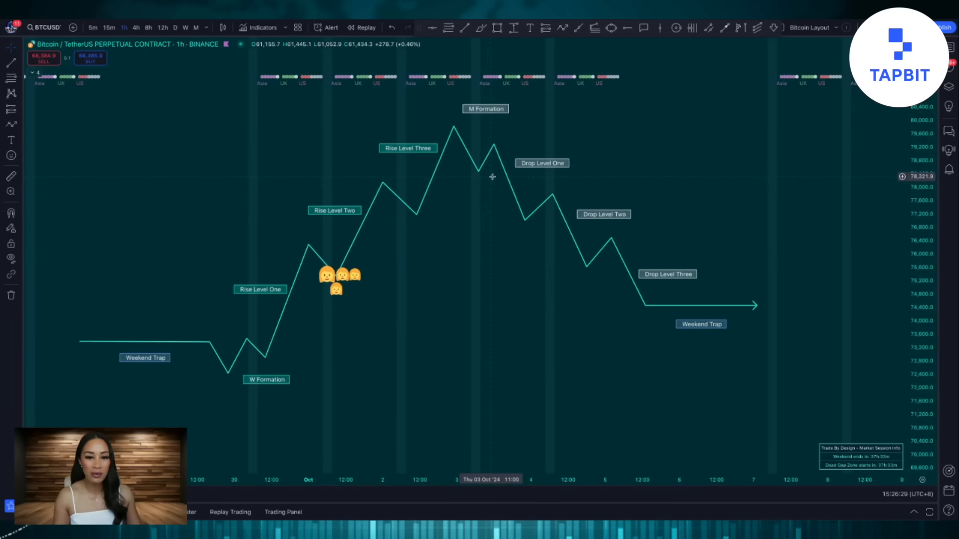
mouse_move(643, 318)
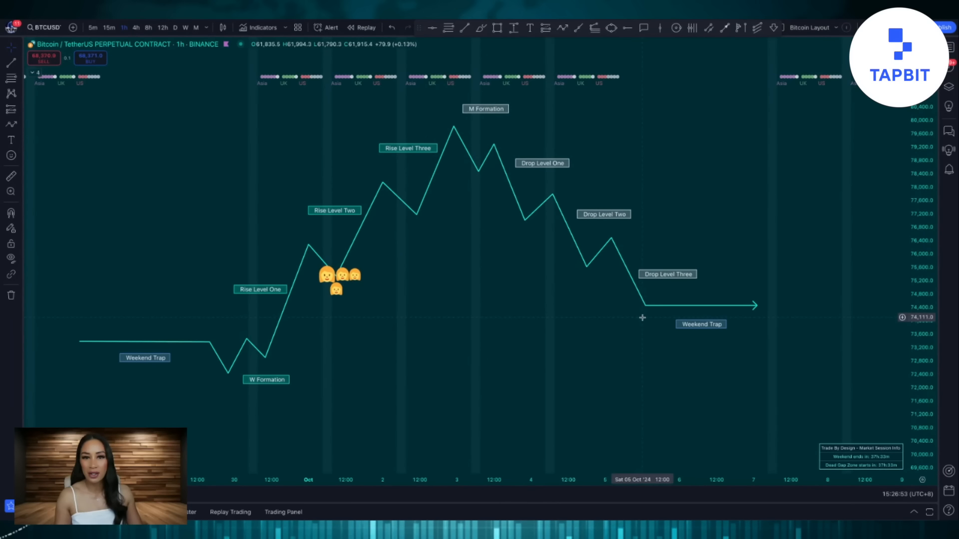
mouse_move(441, 388)
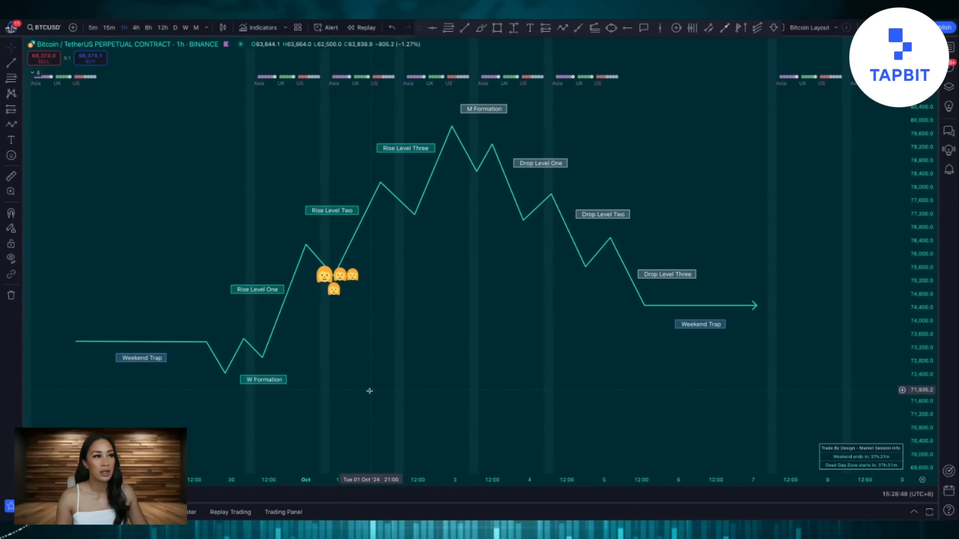
mouse_move(451, 212)
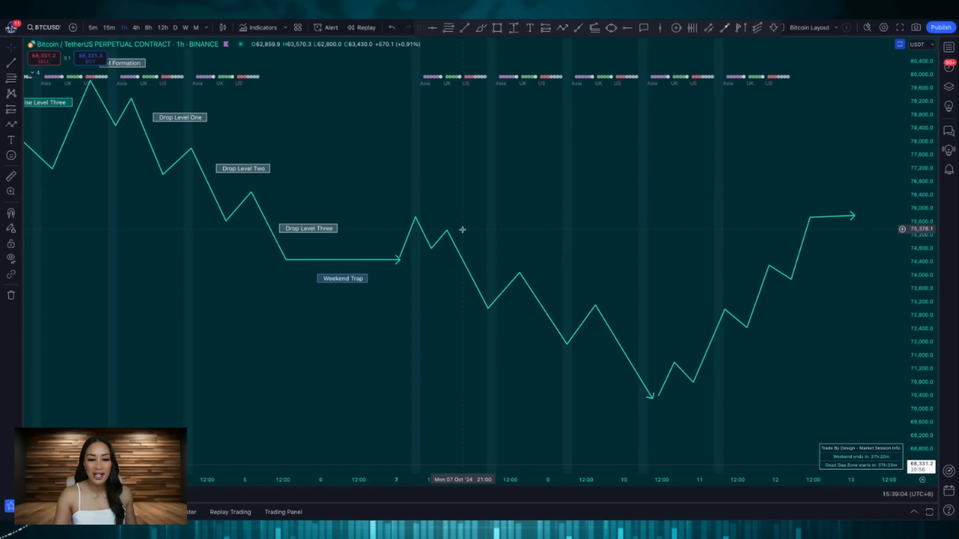
mouse_move(440, 301)
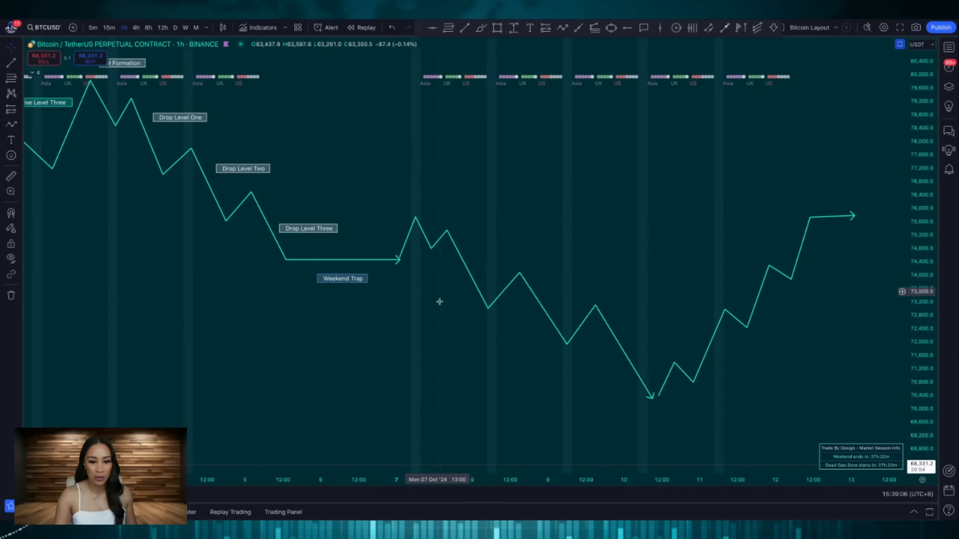
mouse_move(593, 366)
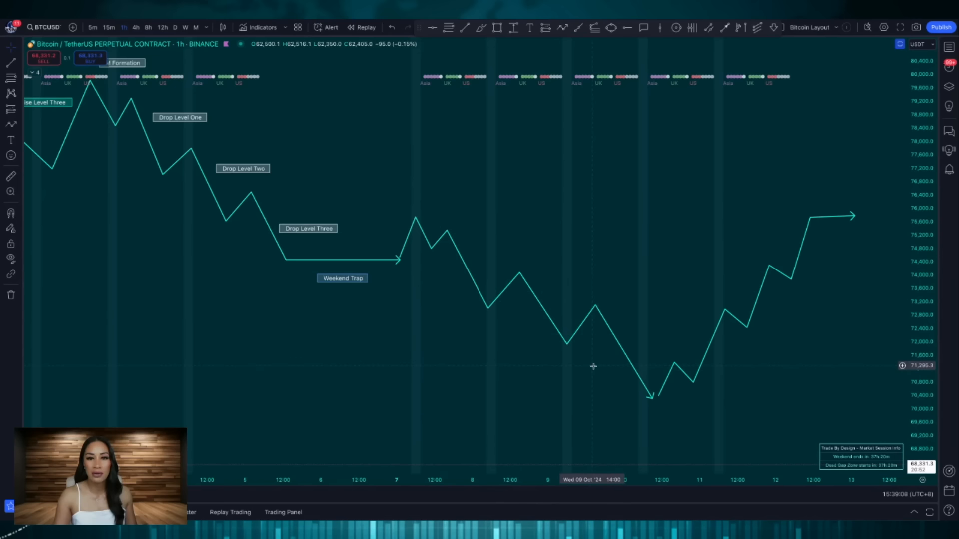
mouse_move(488, 327)
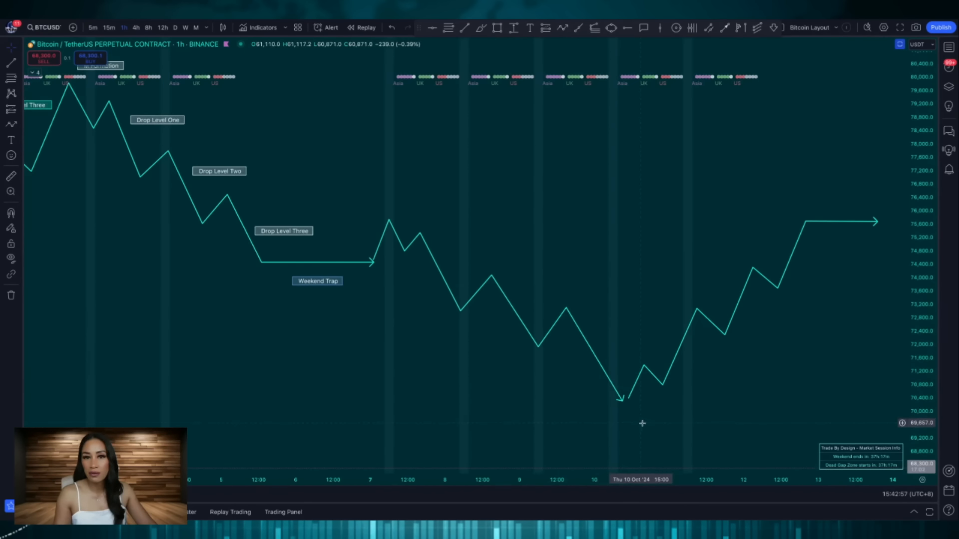
mouse_move(597, 401)
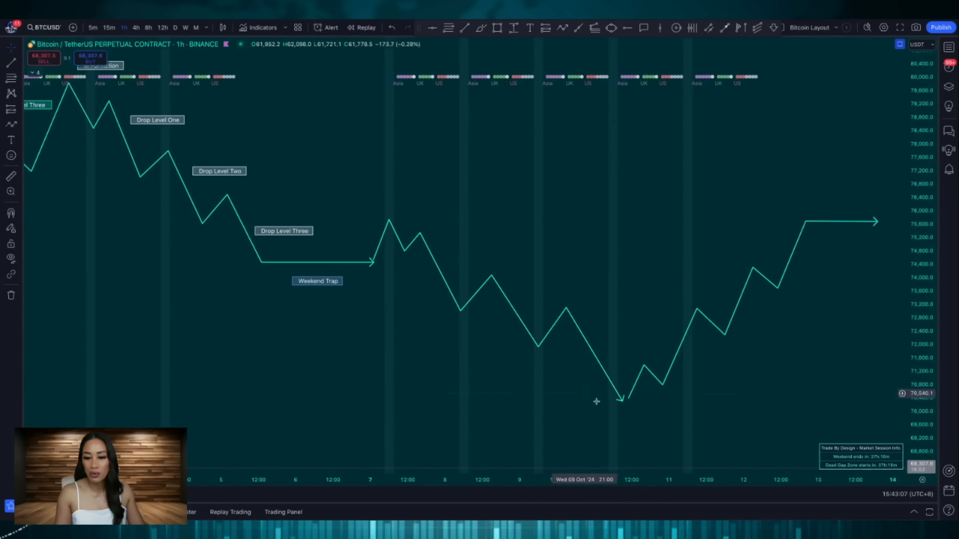
mouse_move(618, 418)
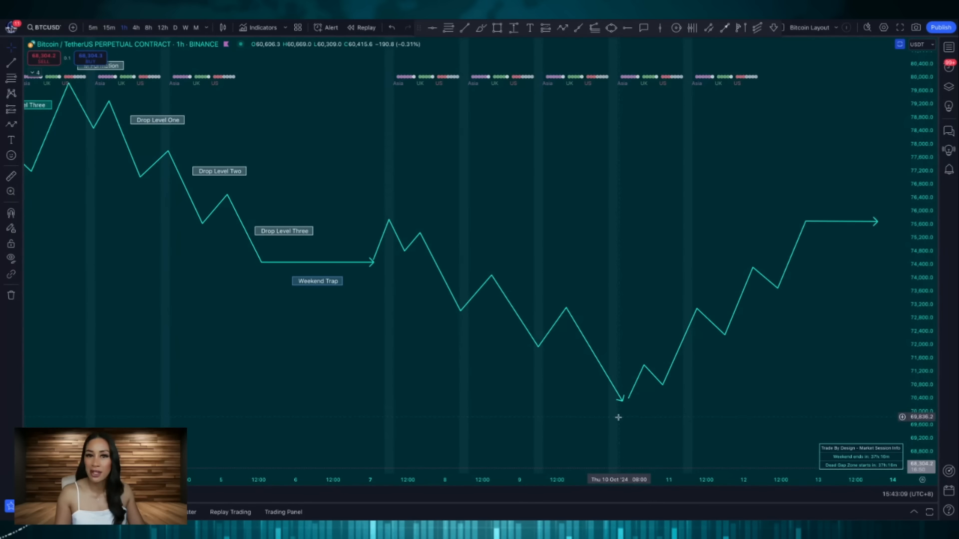
mouse_move(657, 407)
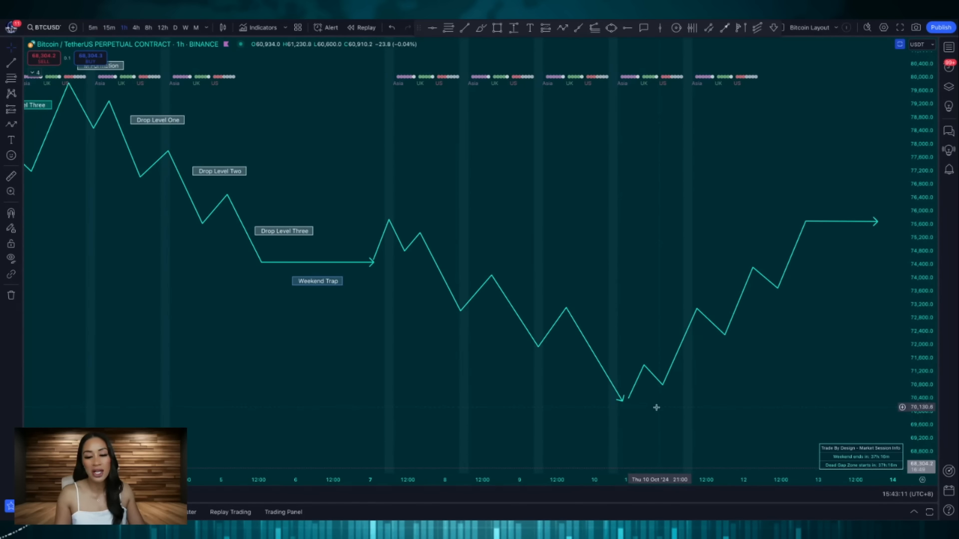
mouse_move(672, 393)
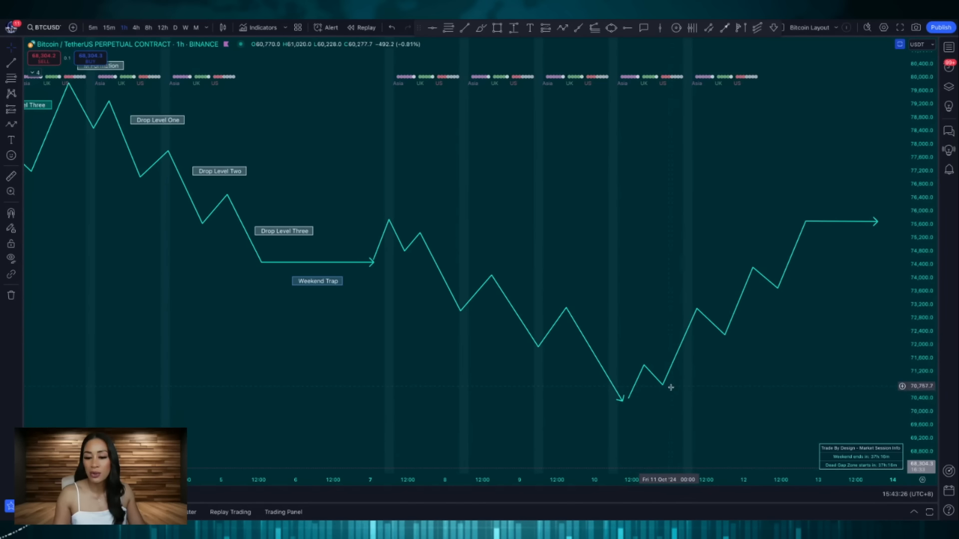
mouse_move(699, 343)
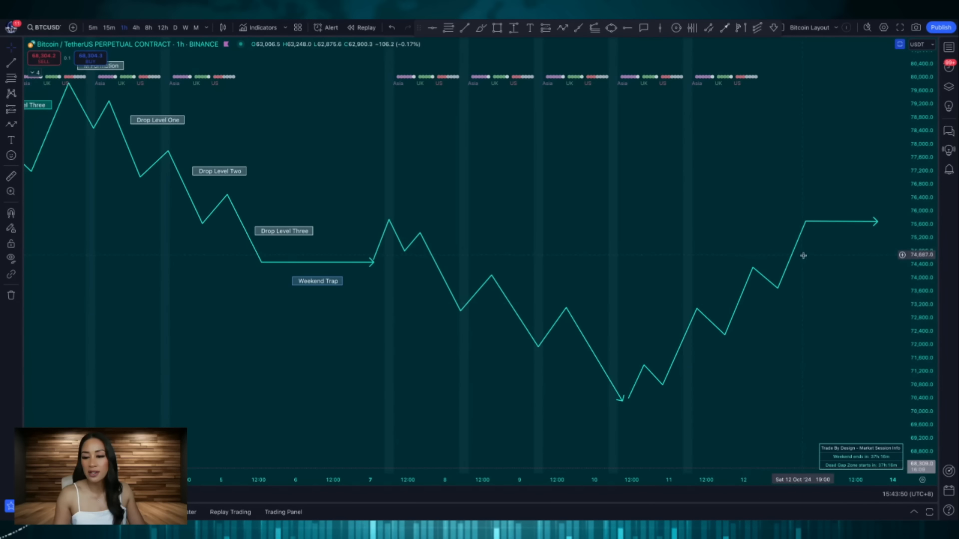
mouse_move(864, 231)
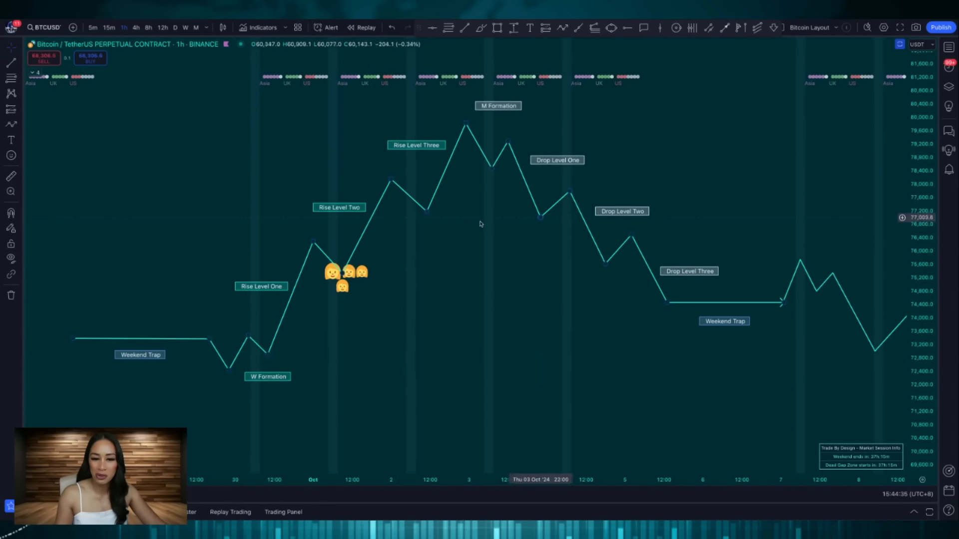
mouse_move(671, 336)
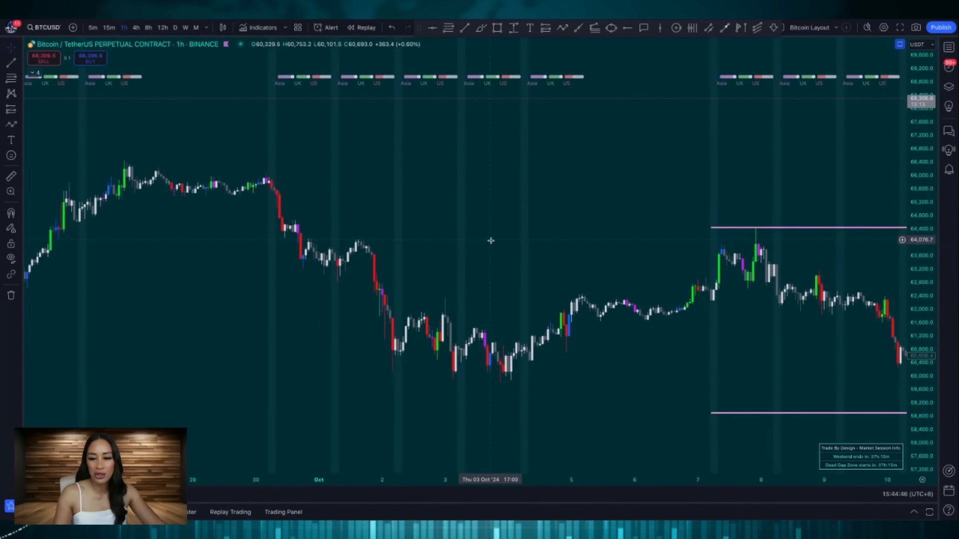
mouse_move(190, 212)
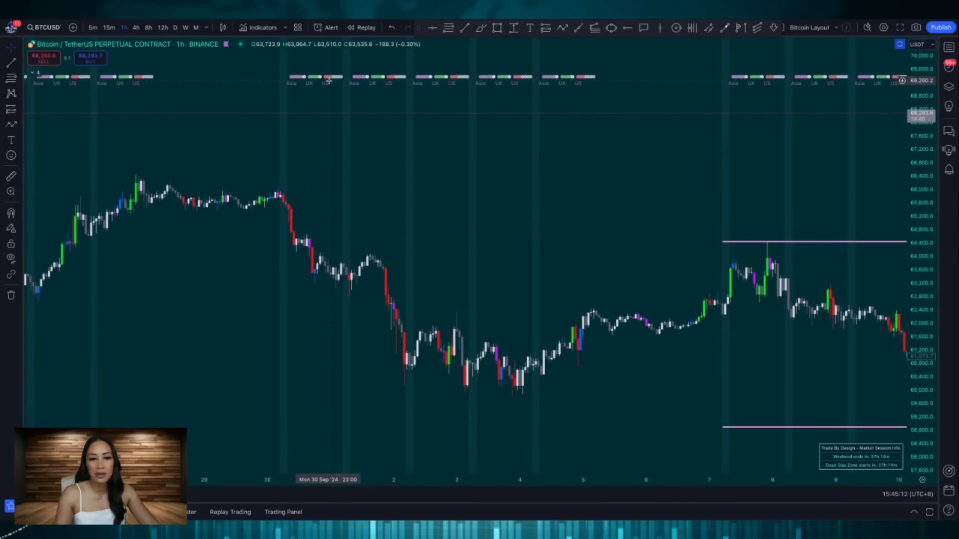
mouse_move(315, 90)
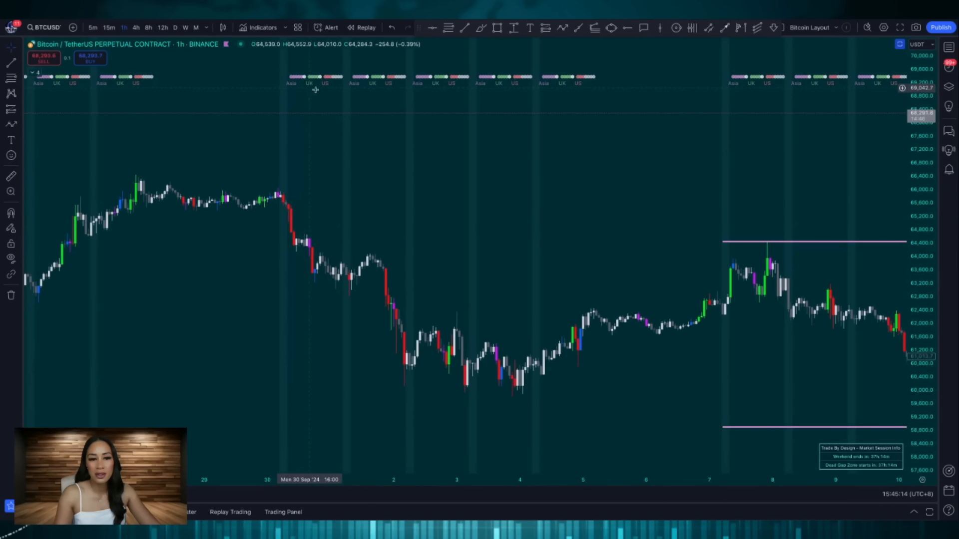
mouse_move(276, 89)
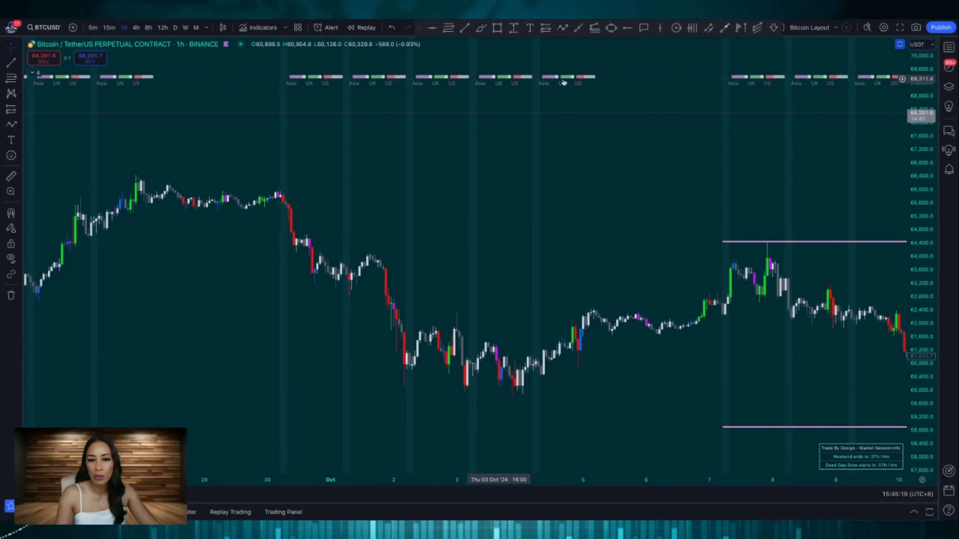
mouse_move(630, 81)
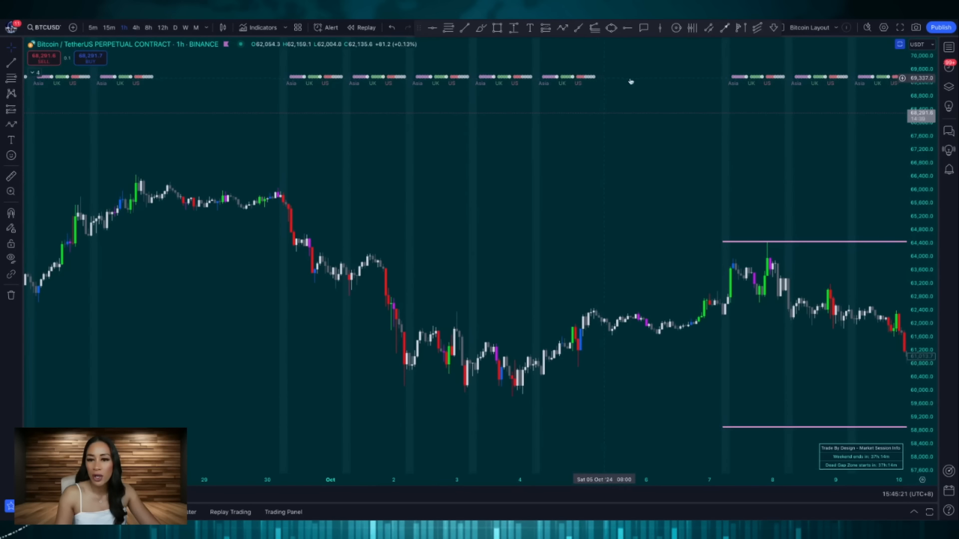
mouse_move(609, 88)
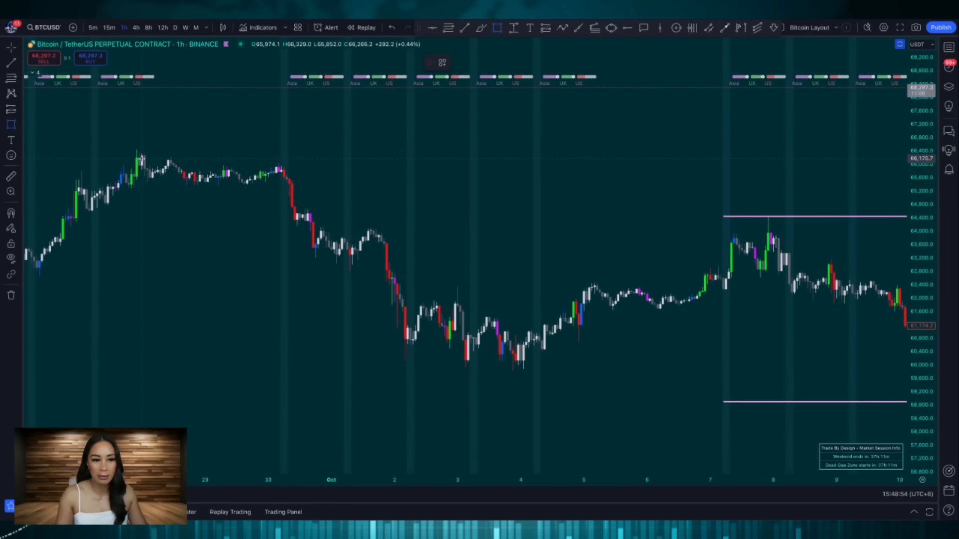
- Box the late-September sideways weekend candles and trace a rising-then-falling M path over them
left_click_drag(141, 158, 274, 184)
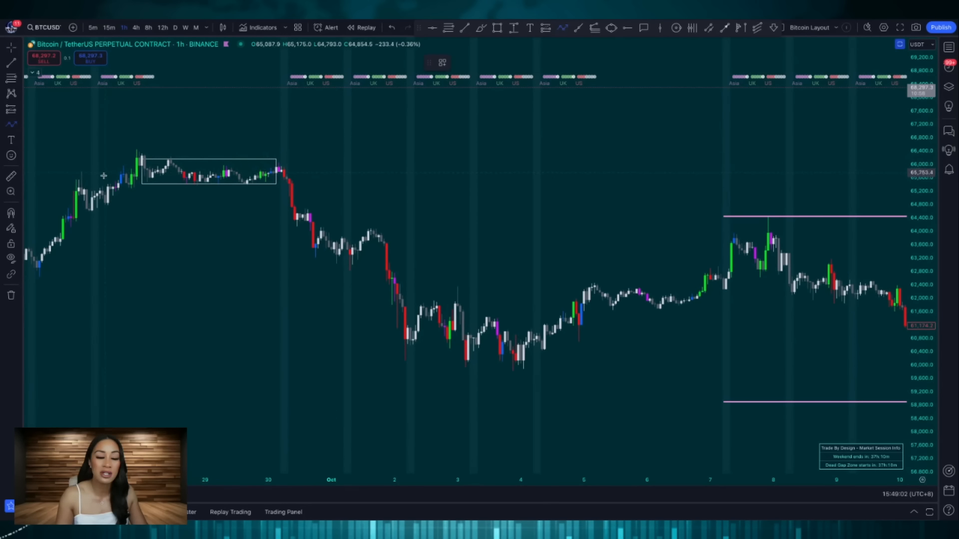
left_click_drag(104, 178, 140, 140)
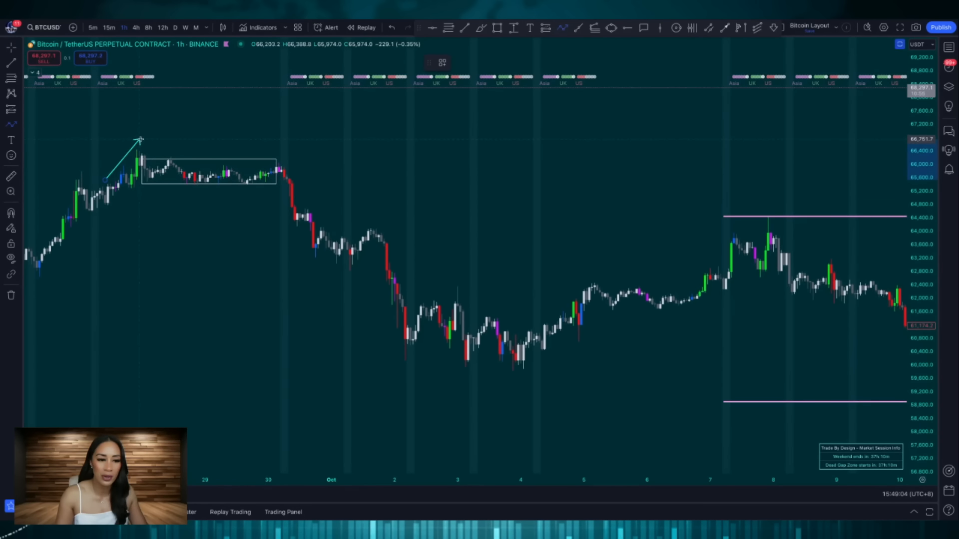
left_click_drag(138, 138, 110, 86)
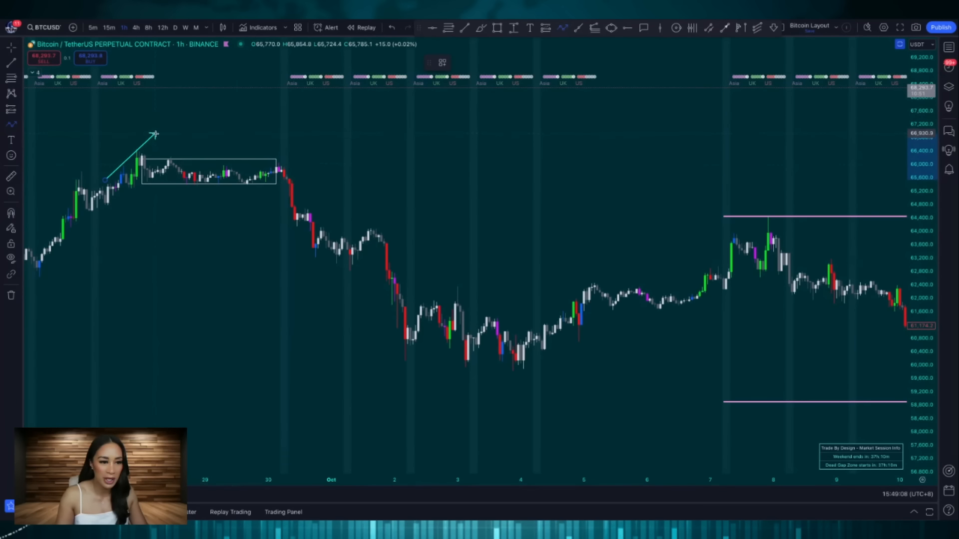
left_click_drag(156, 134, 280, 155)
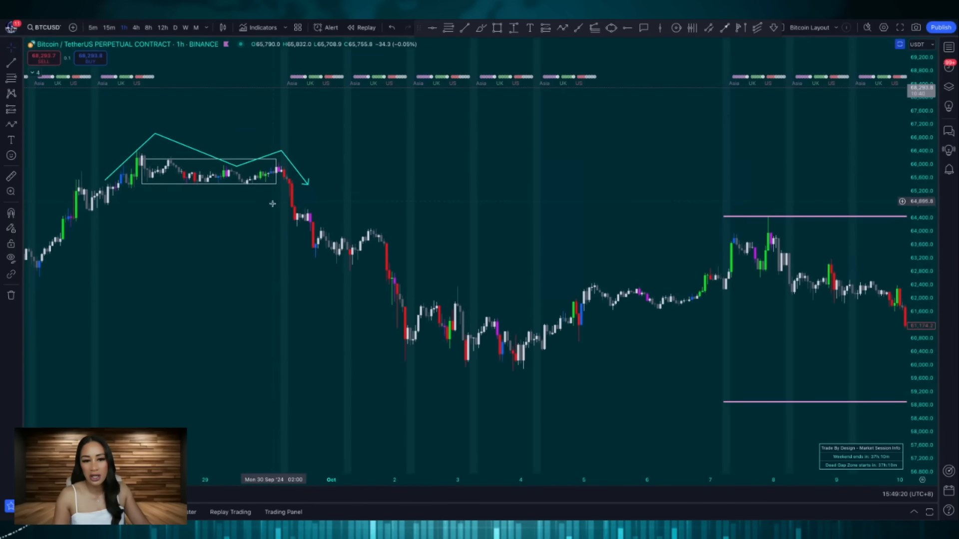
mouse_move(445, 193)
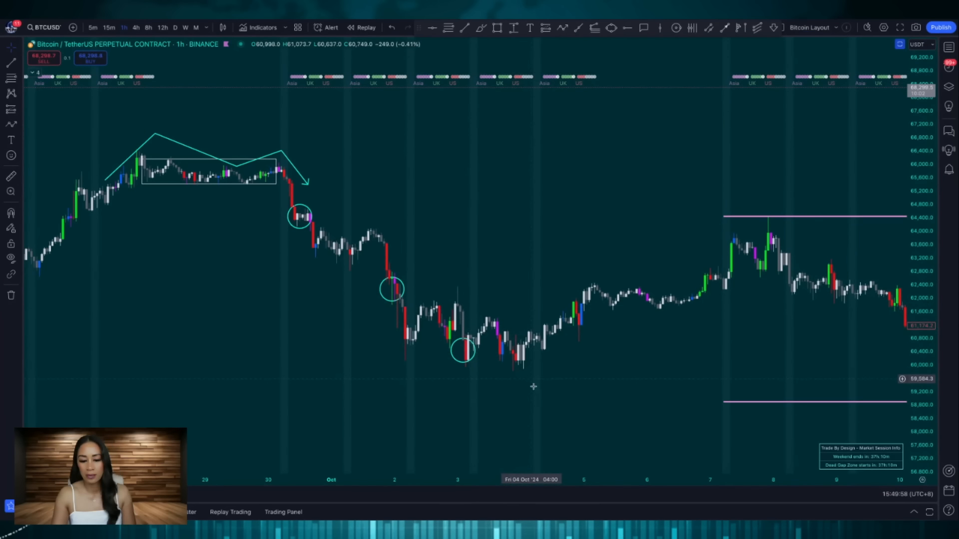
mouse_move(501, 373)
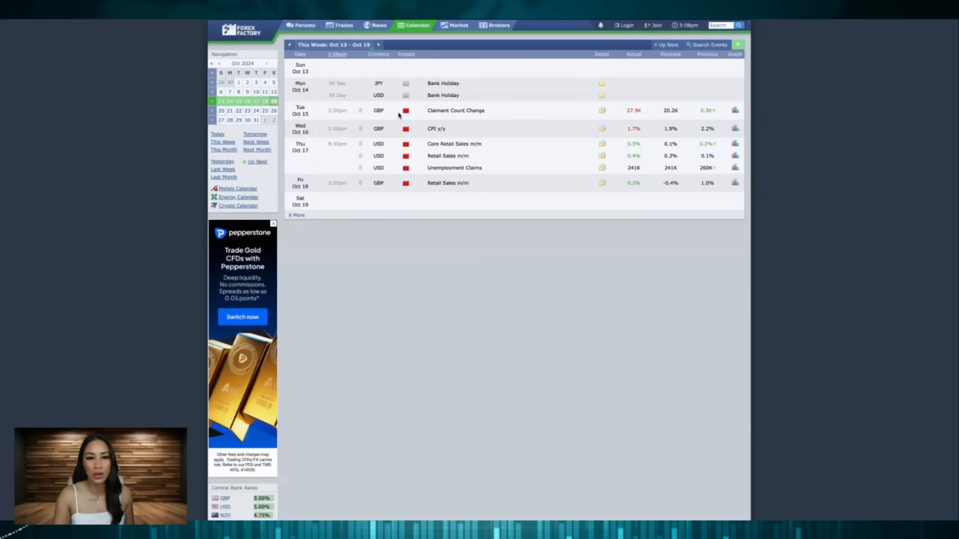
mouse_move(348, 228)
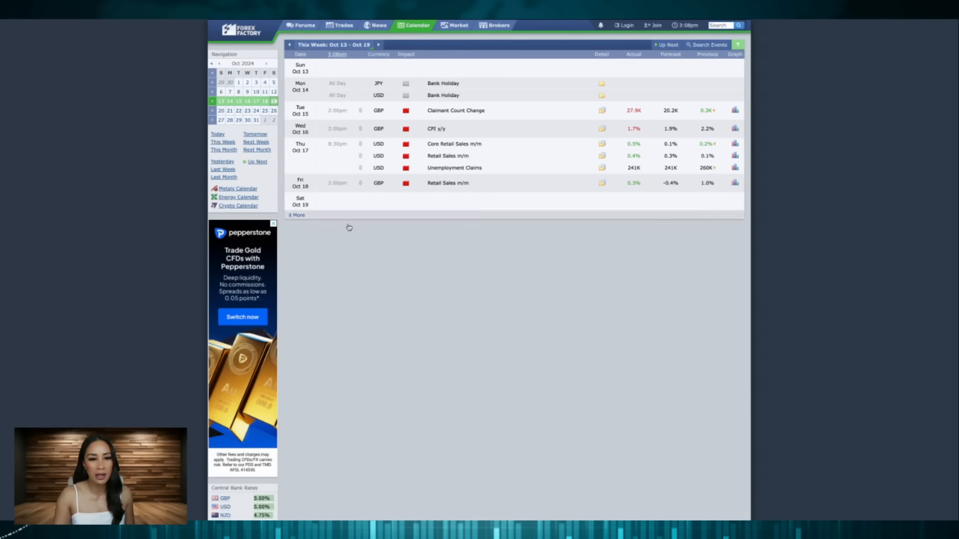
mouse_move(349, 241)
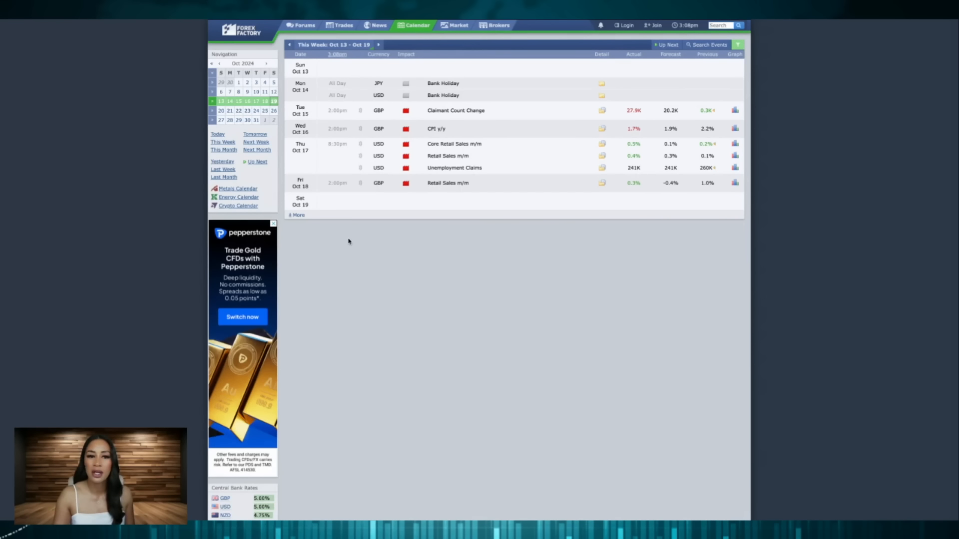
- Switch to the Forex Factory Calendar tab for the week of Oct 13 – Oct 19
left_click(290, 44)
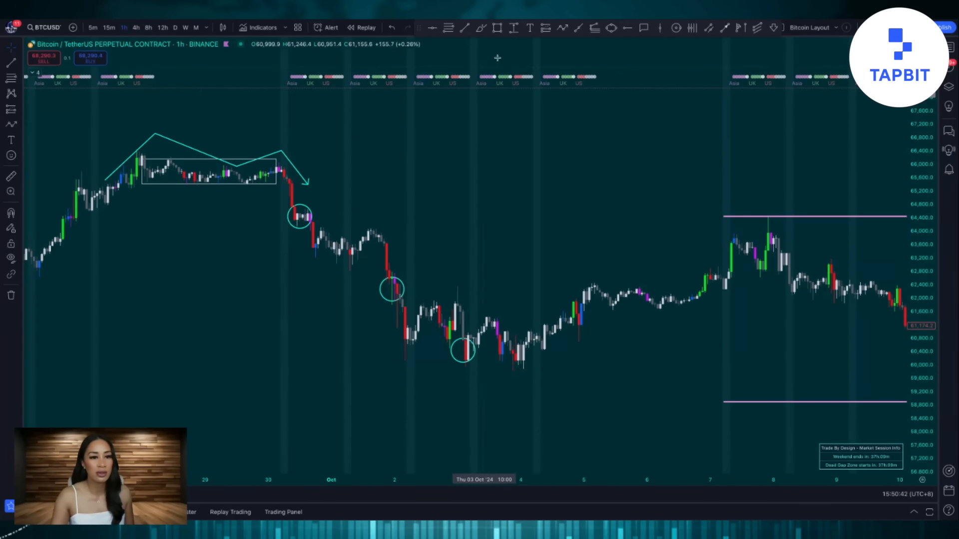
mouse_move(493, 366)
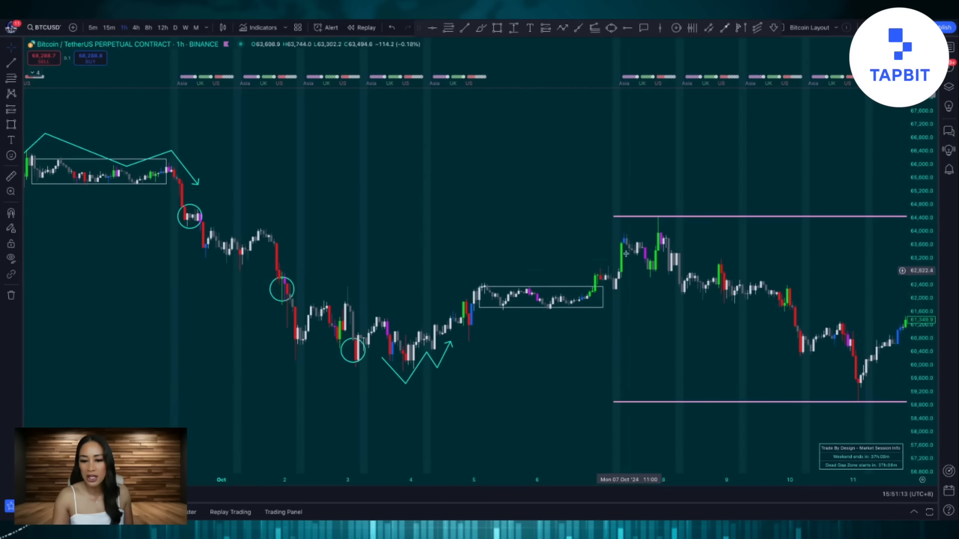
mouse_move(657, 225)
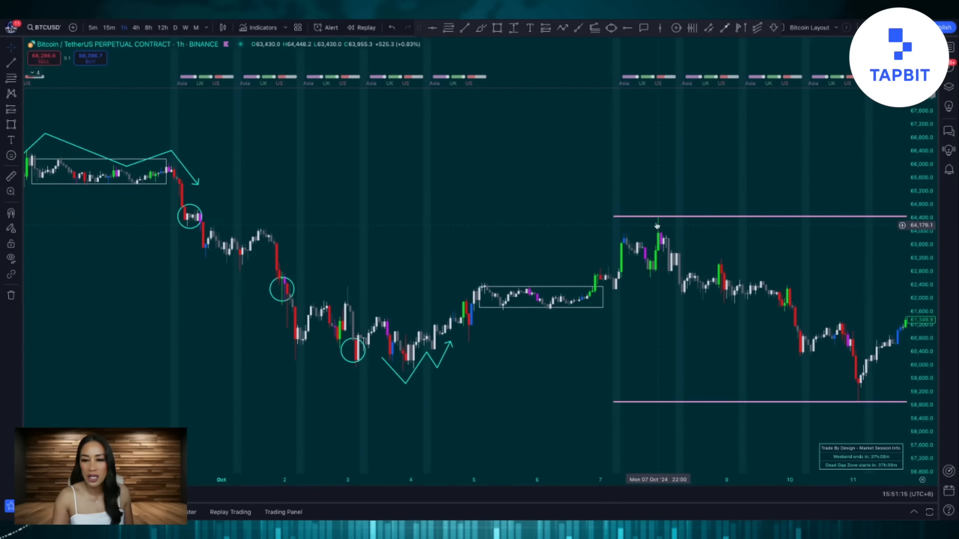